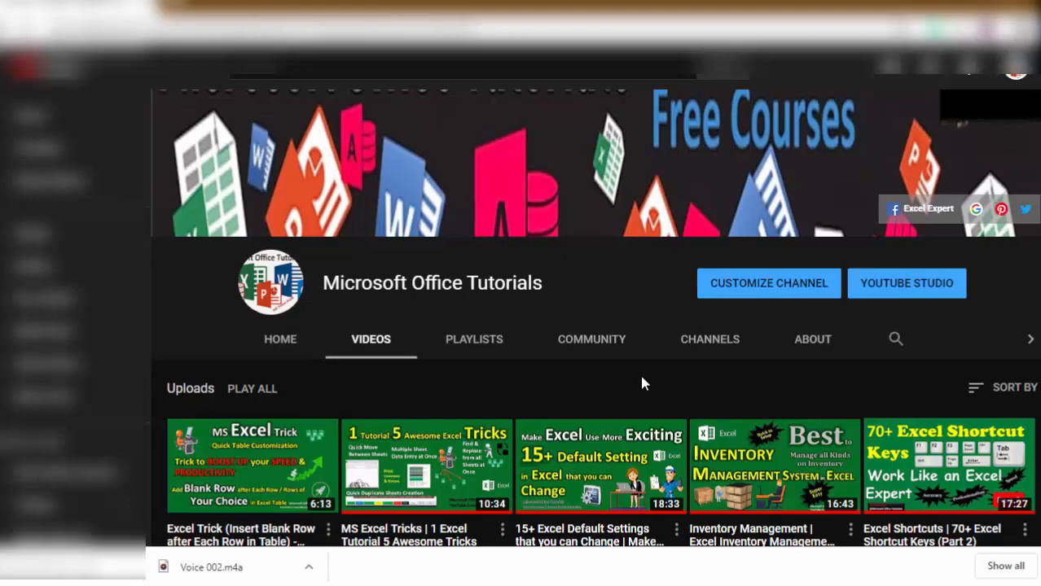
- Review the timesheet's employee names, Time In and Time Out values before calculating hours
scroll(down, 3)
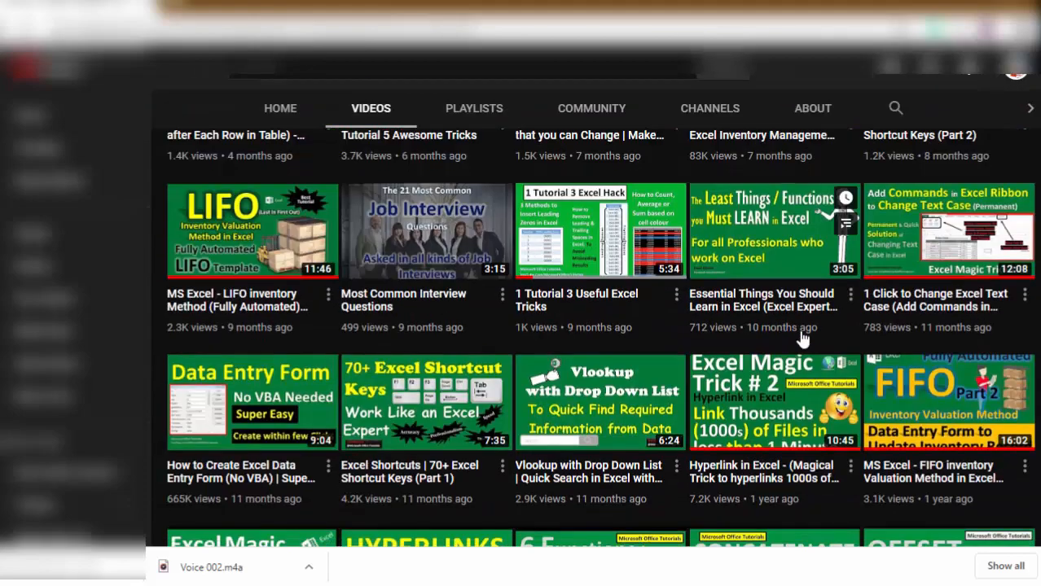
scroll(down, 3)
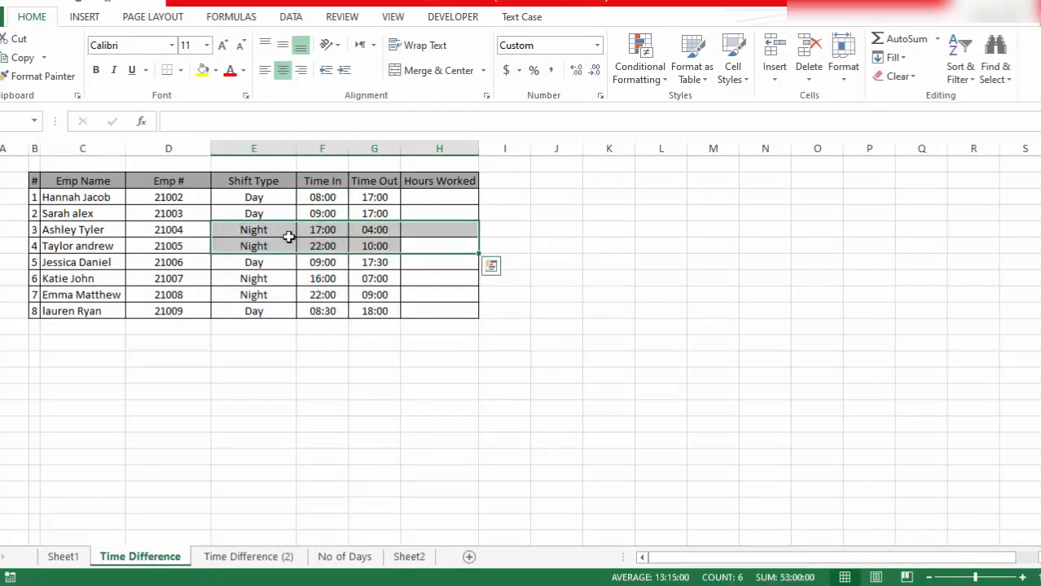
click(440, 229)
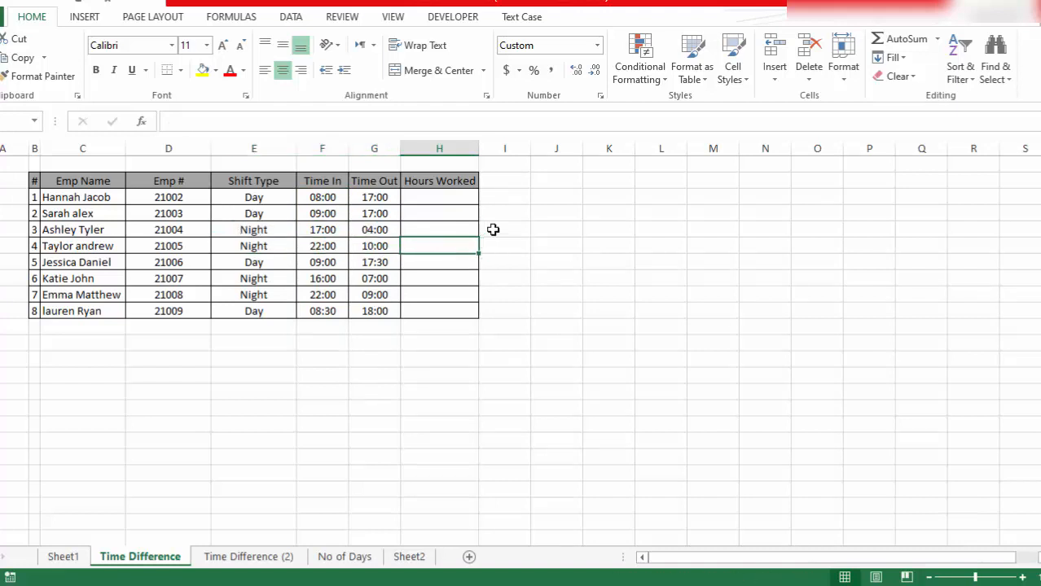
mouse_move(492, 228)
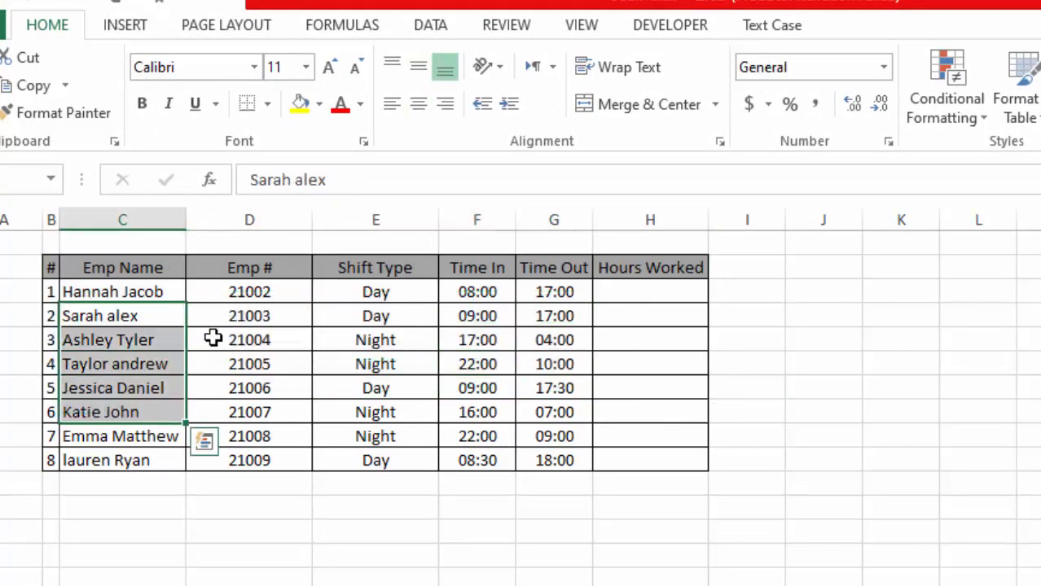
click(375, 316)
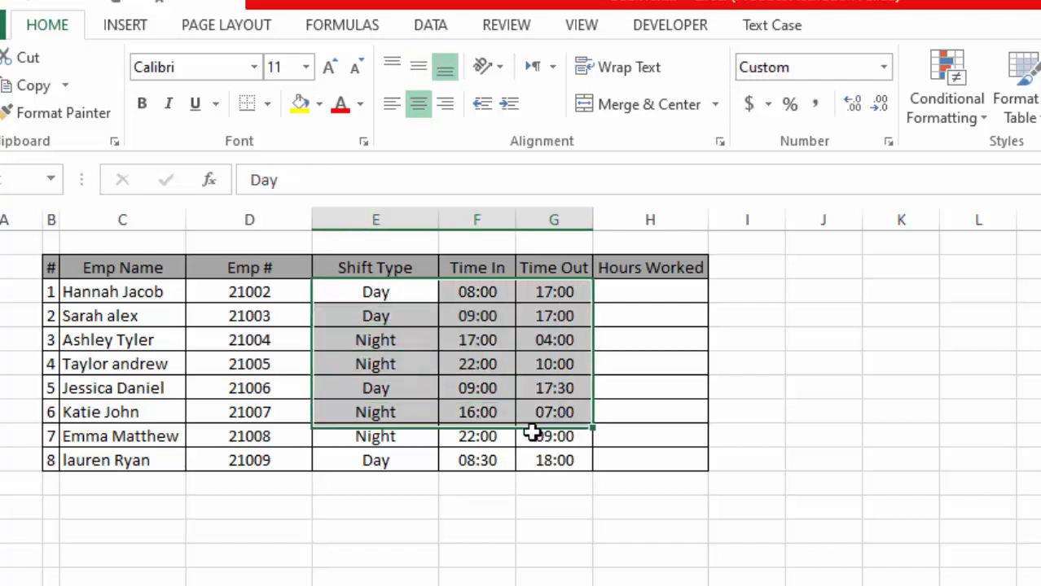
click(648, 410)
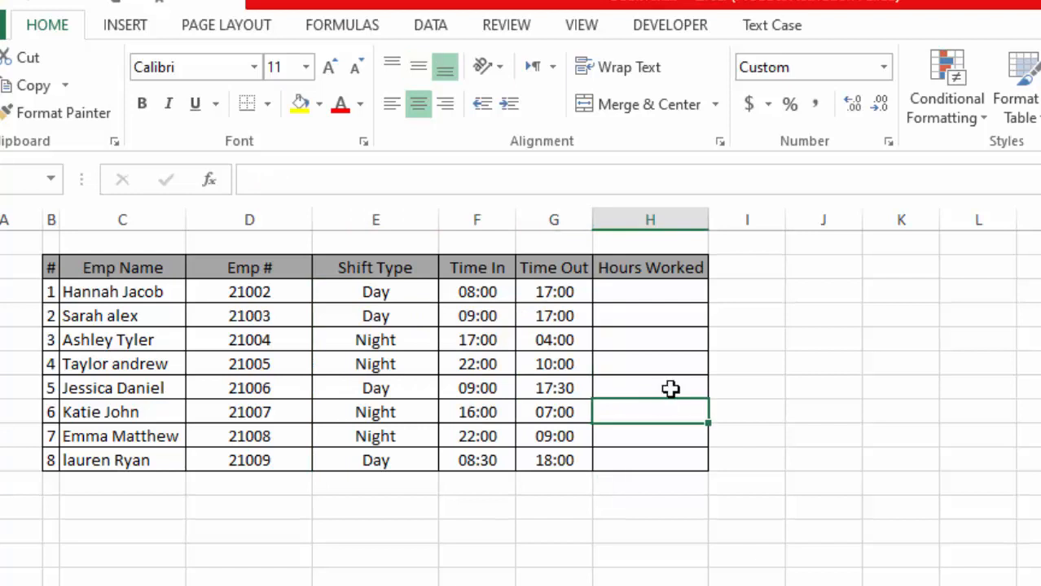
click(650, 340)
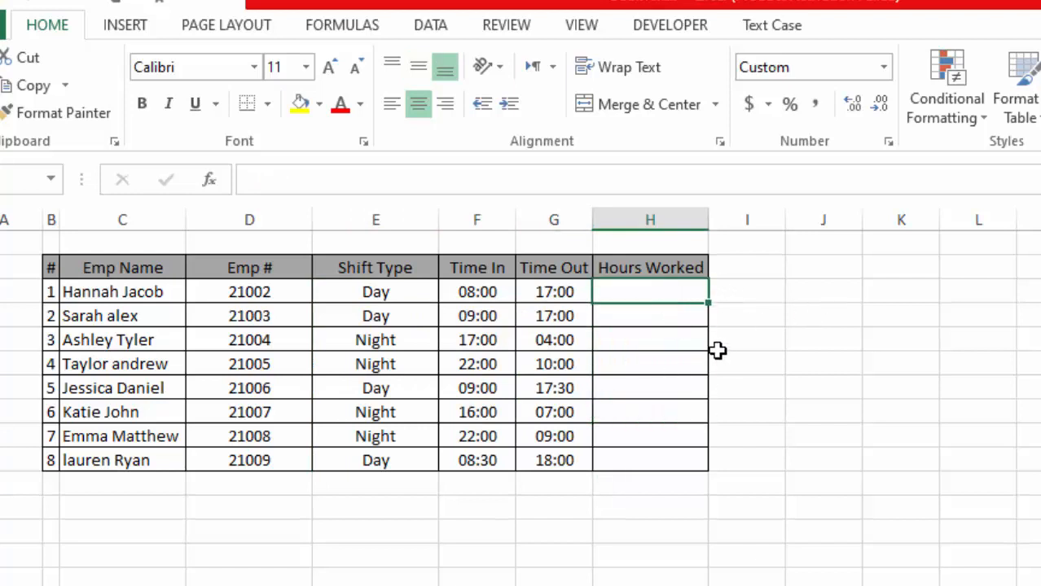
mouse_move(557, 290)
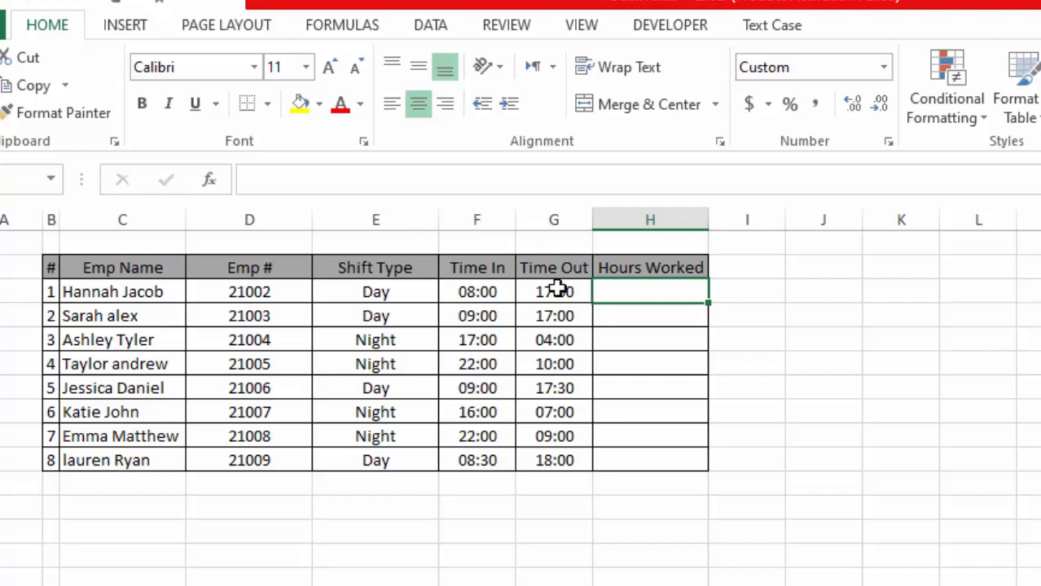
click(476, 291)
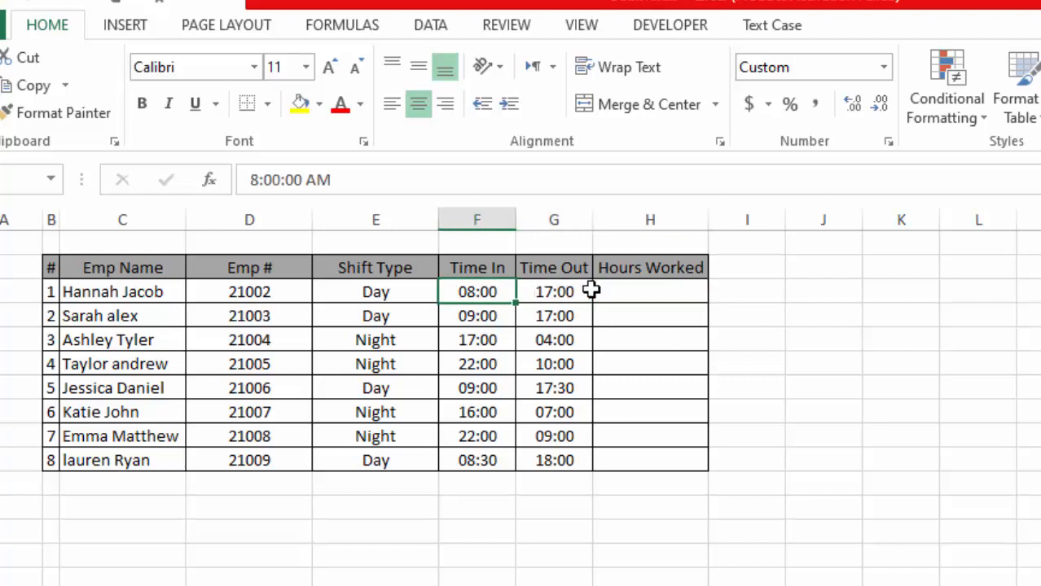
click(554, 292)
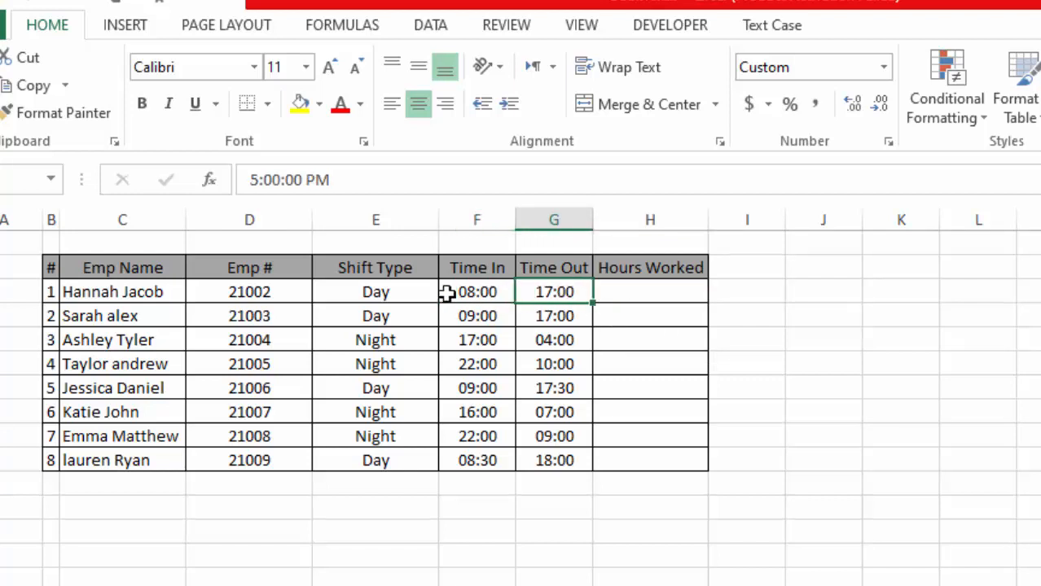
- Enter =G3-F3 in the first Hours Worked cell and copy it down for all eight employees
click(650, 292)
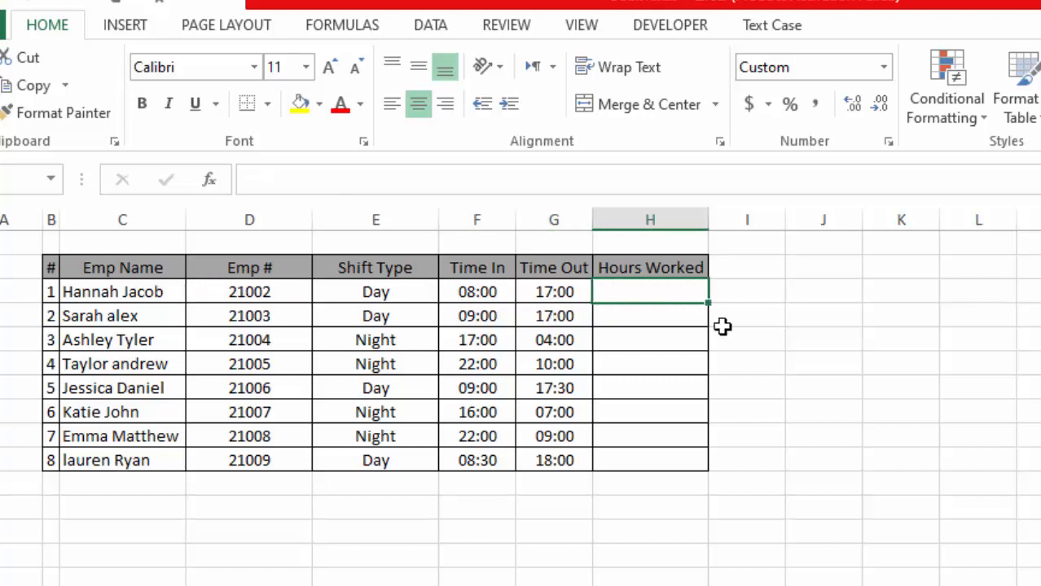
text(=)
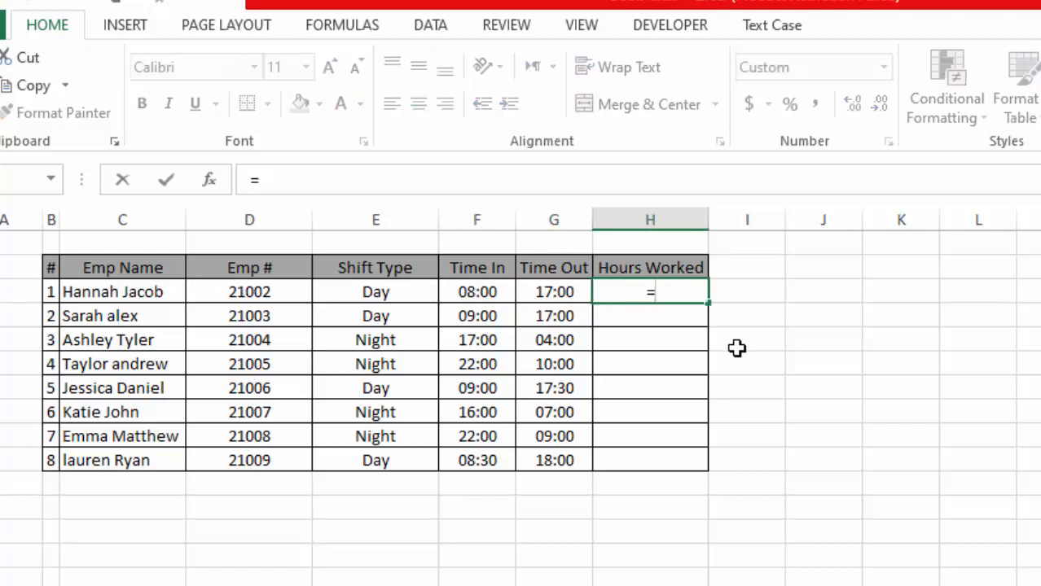
mouse_move(476, 292)
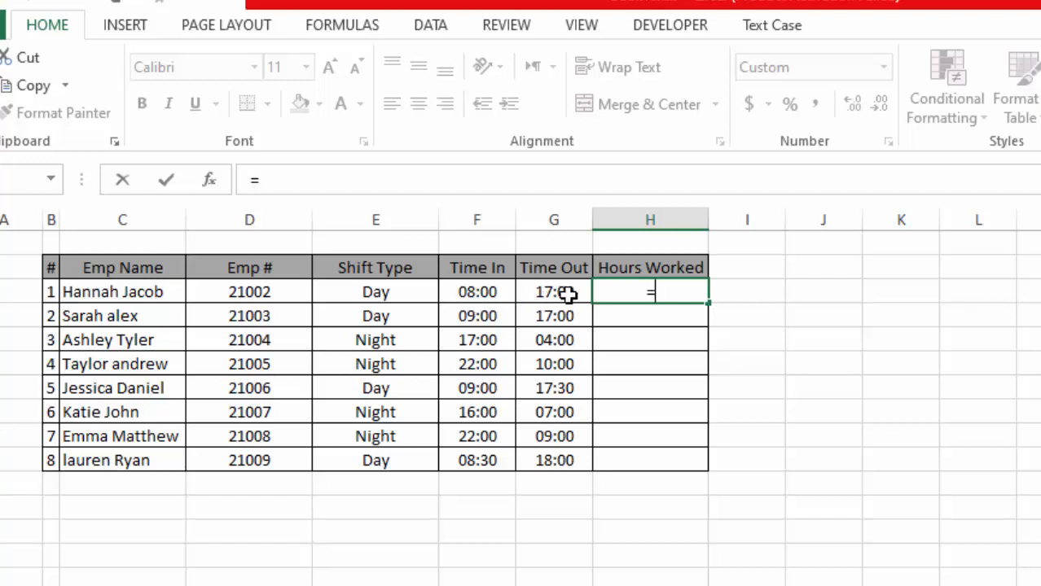
click(553, 292)
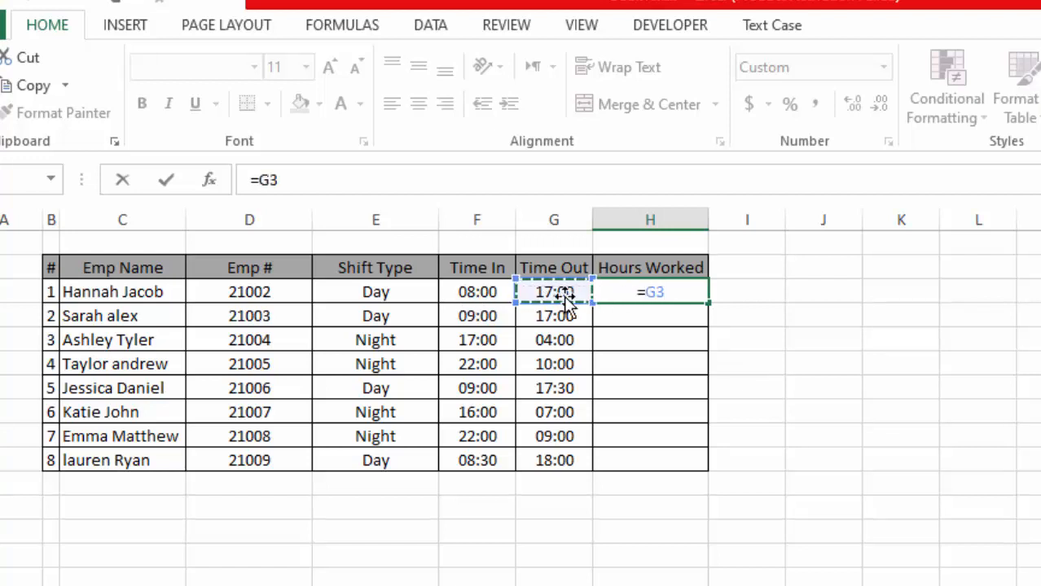
click(476, 291)
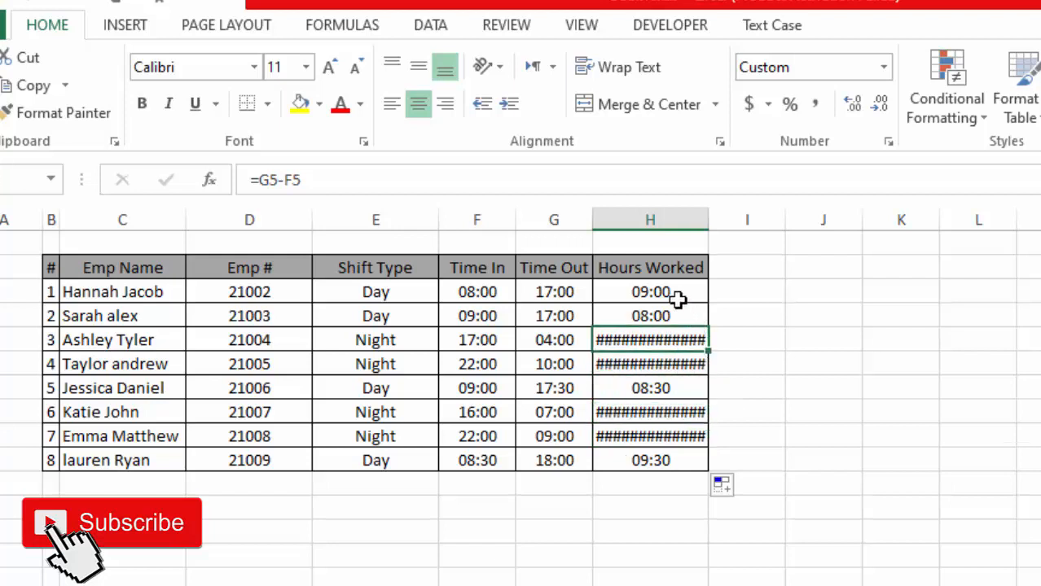
click(475, 292)
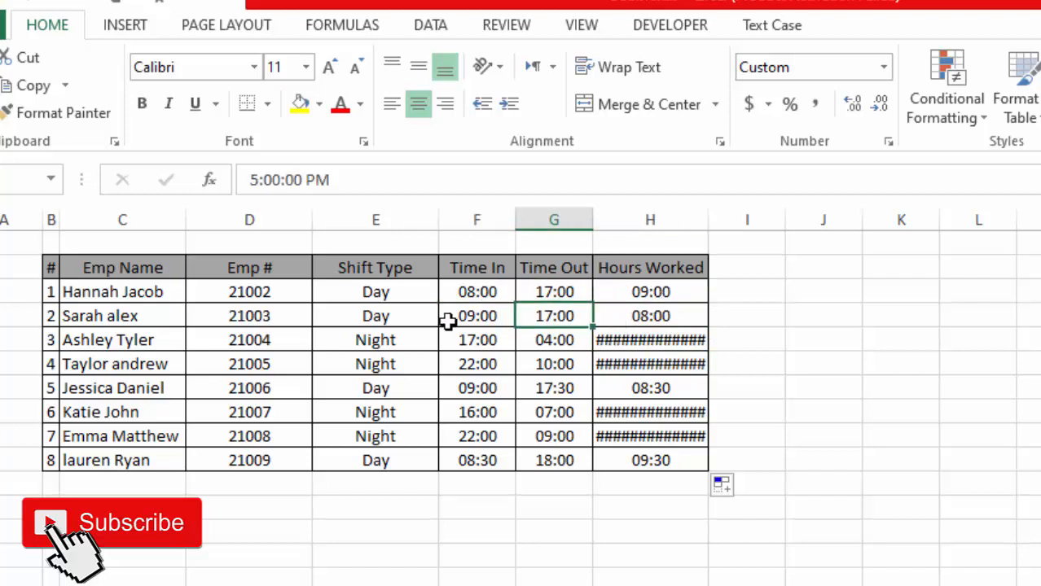
click(650, 316)
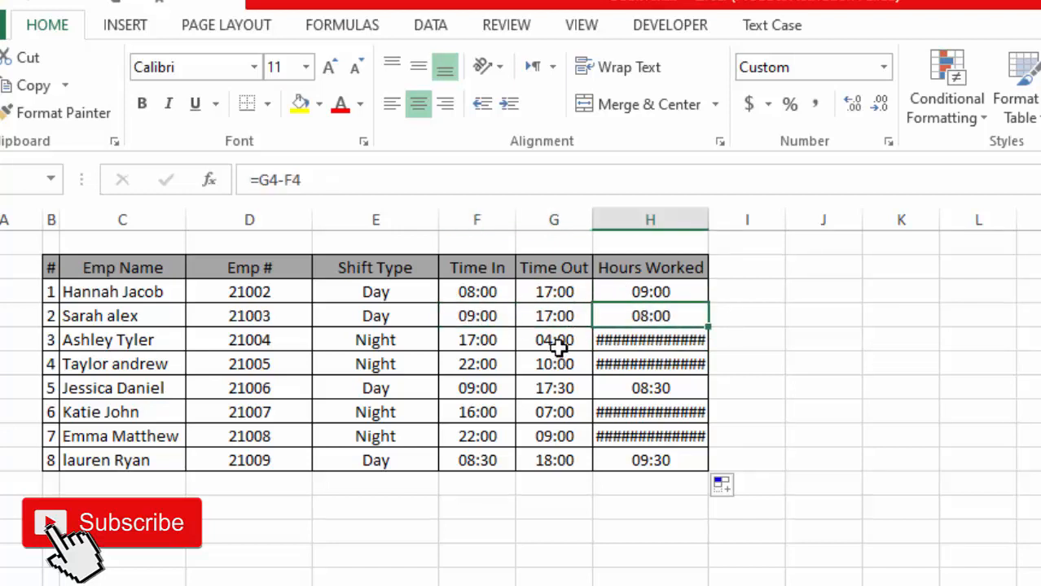
click(650, 340)
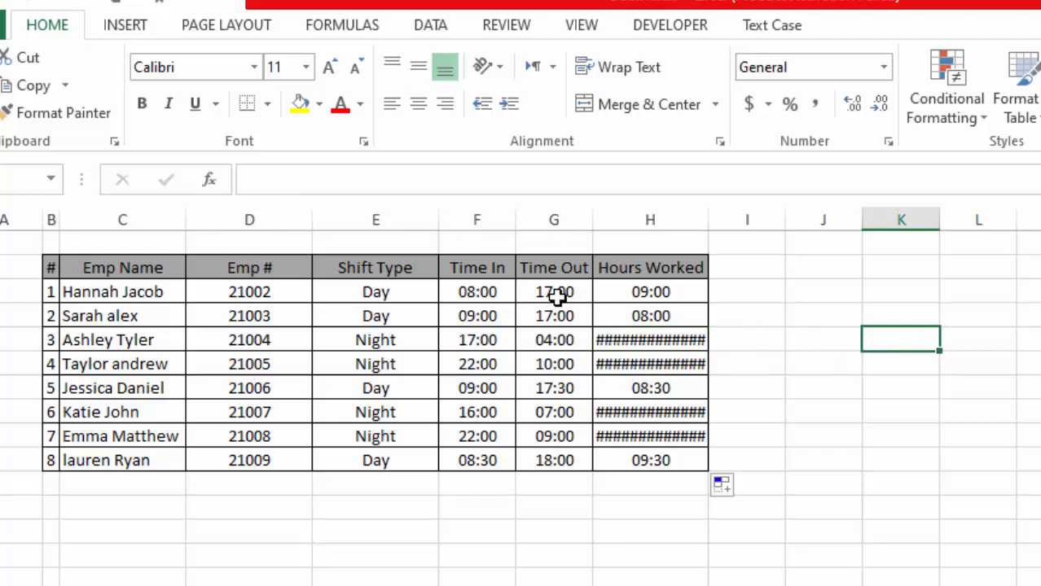
click(554, 292)
text(=1)
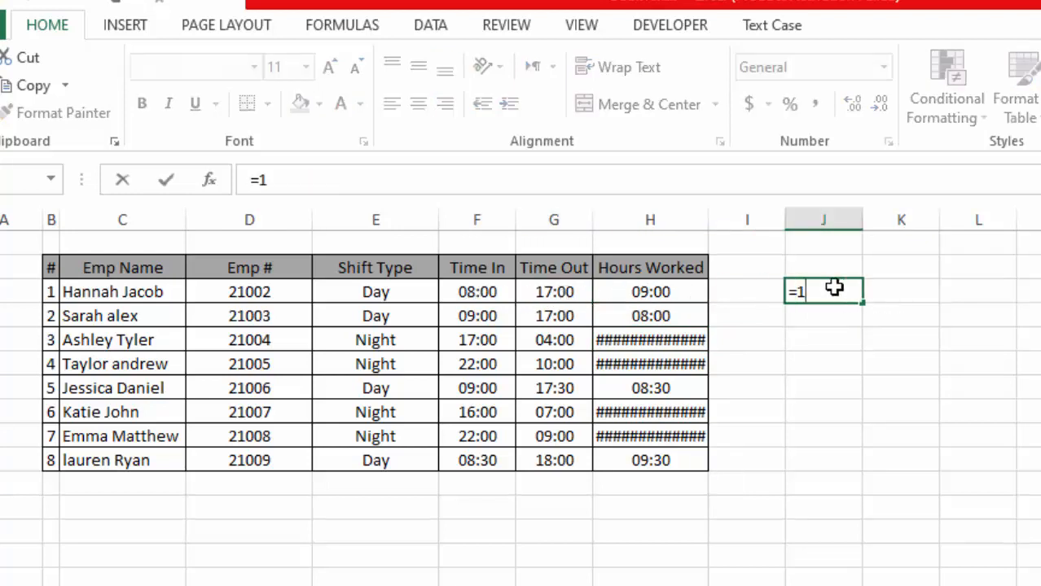
text(7-8)
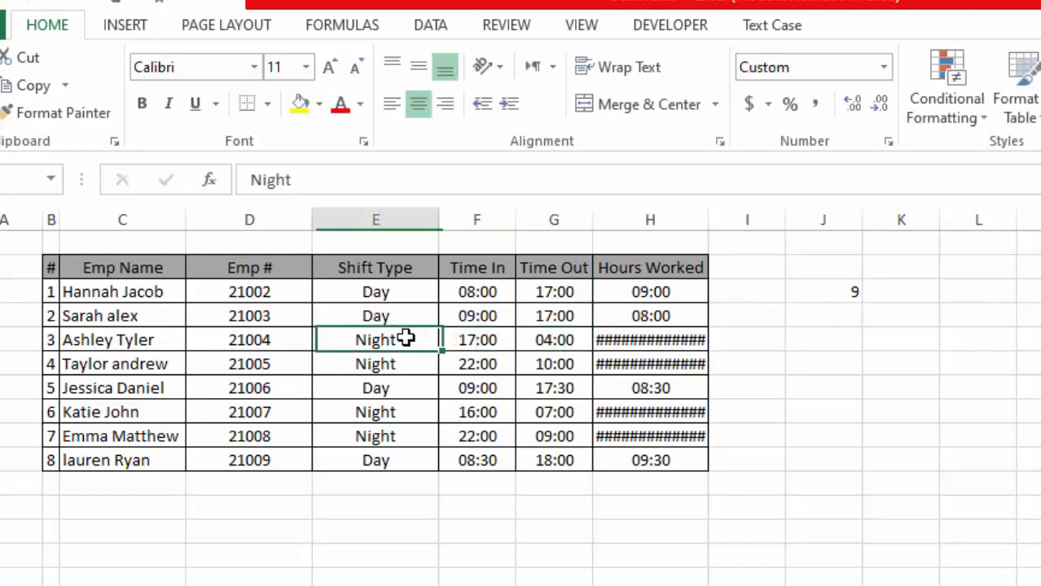
click(476, 341)
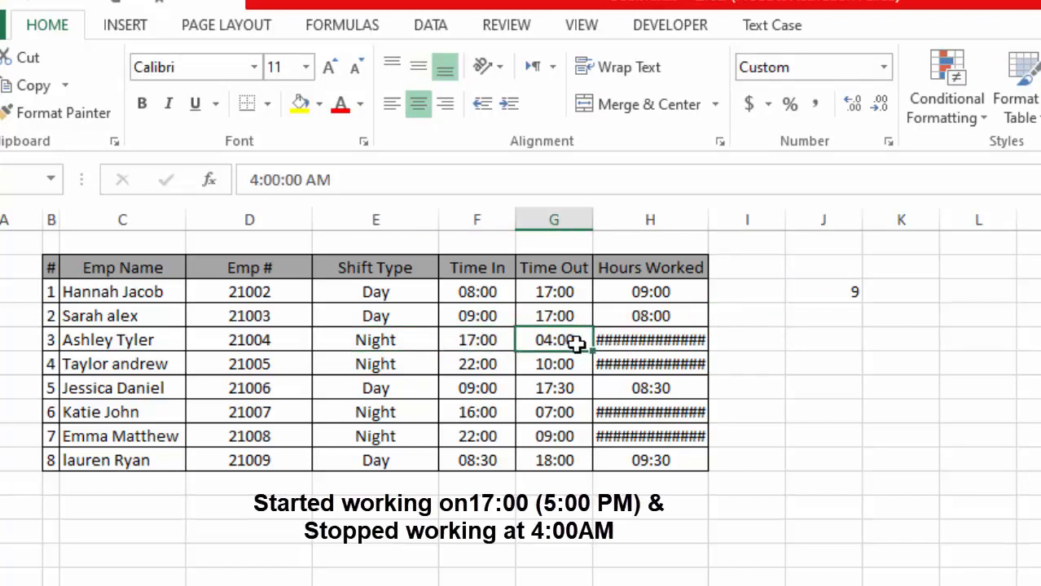
mouse_move(590, 352)
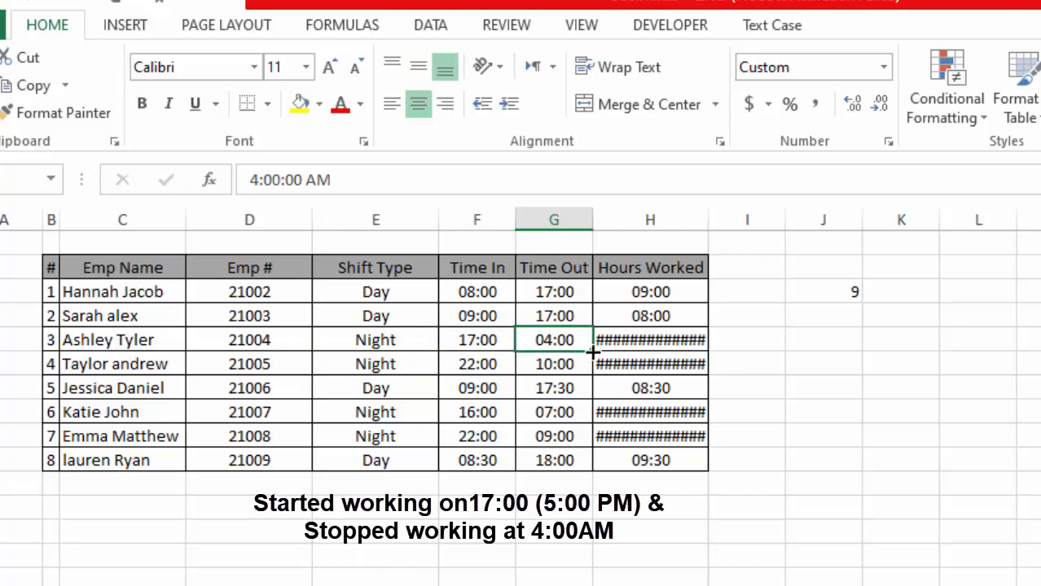
mouse_move(499, 340)
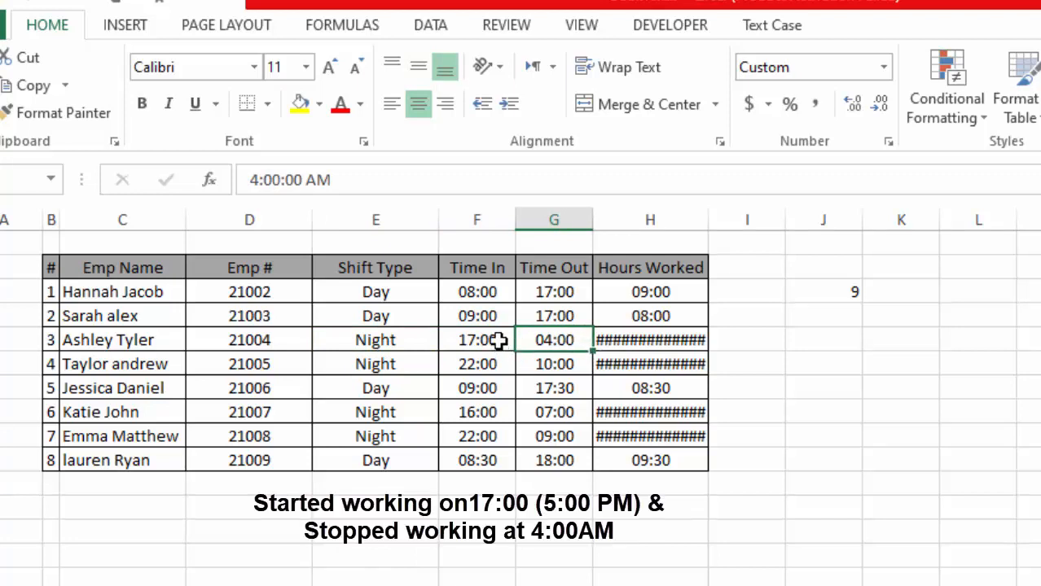
click(476, 340)
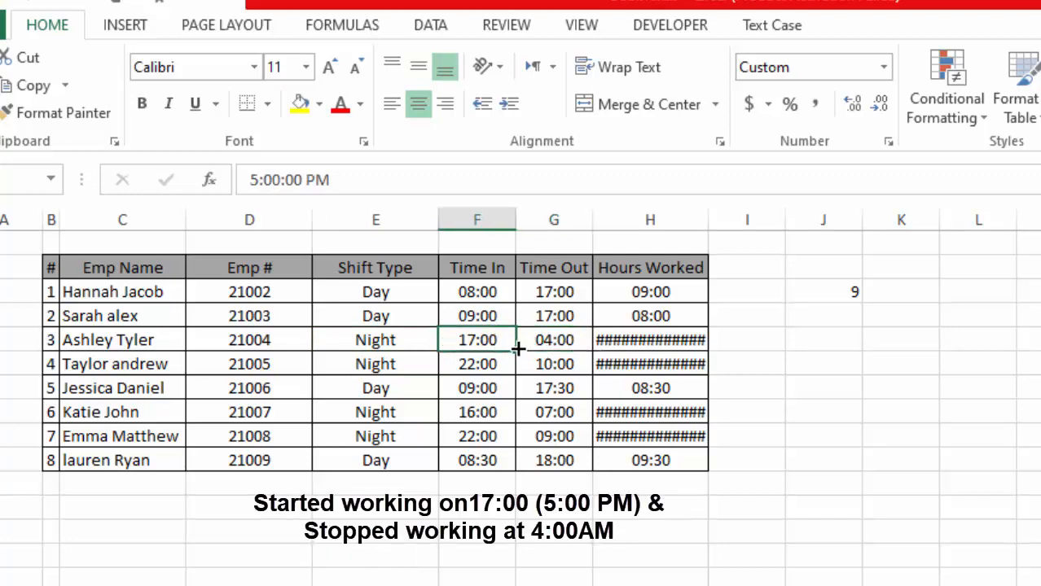
click(554, 340)
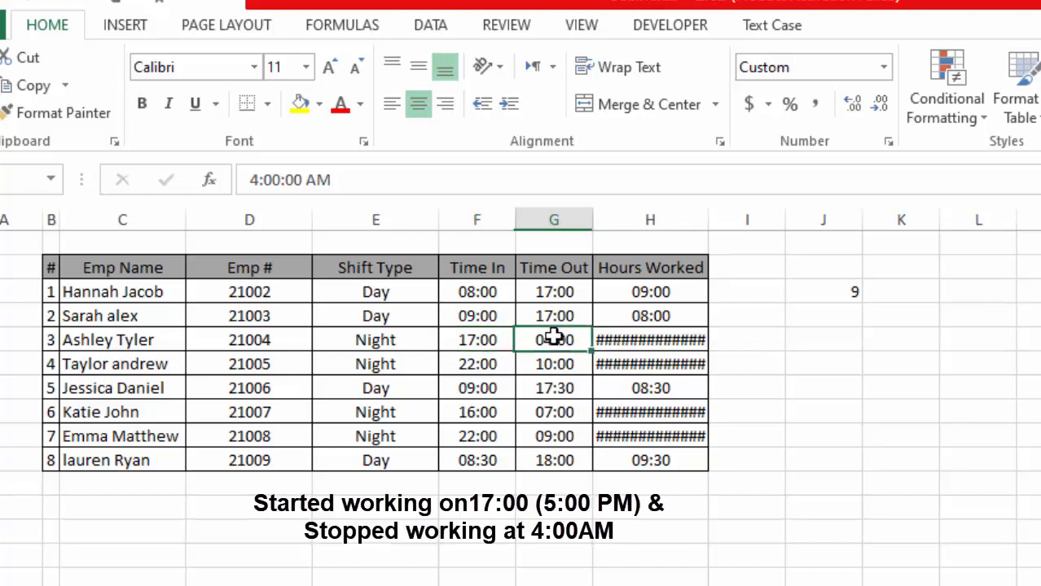
click(476, 341)
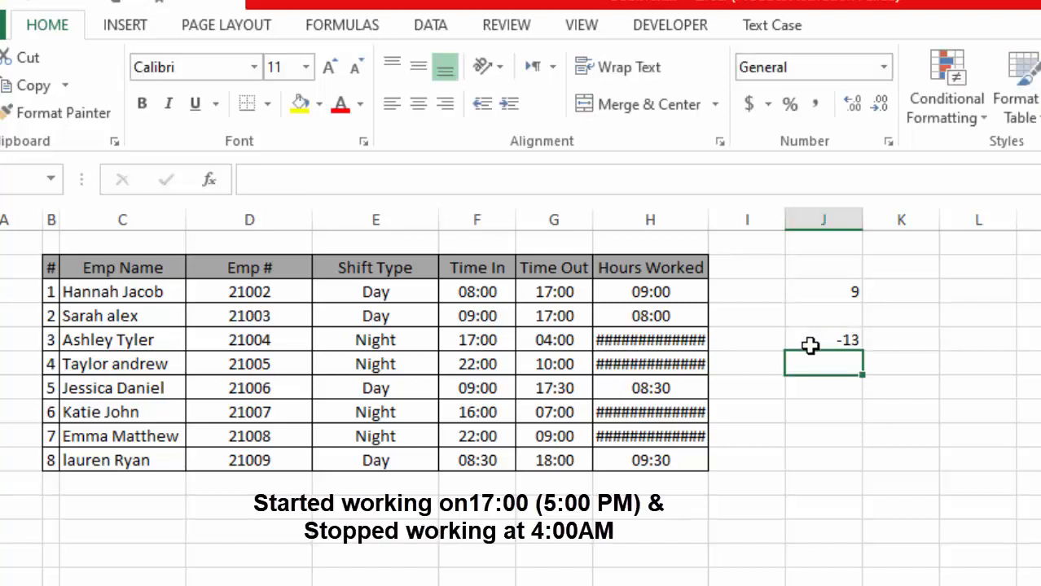
click(823, 340)
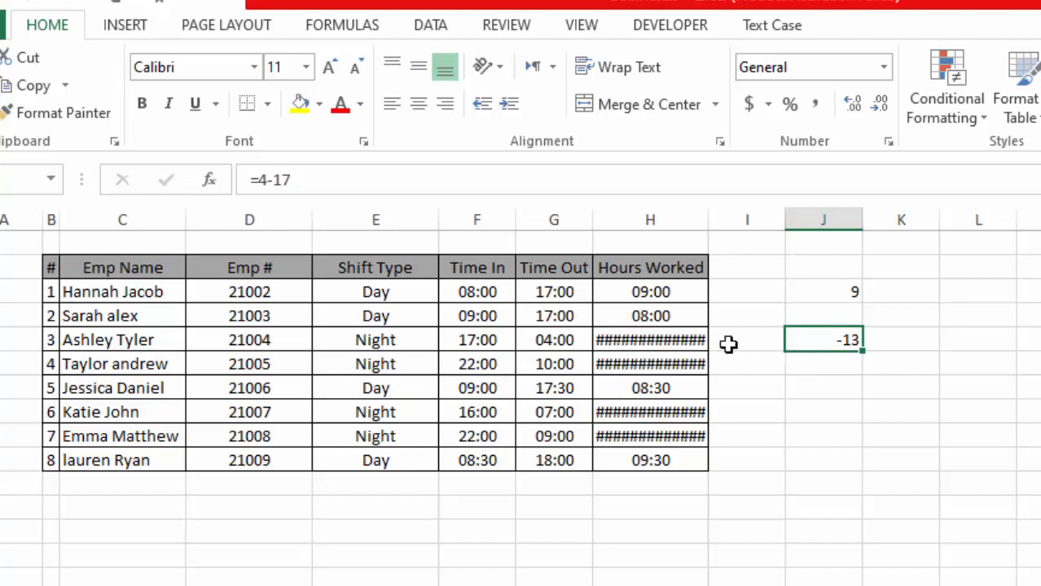
click(650, 341)
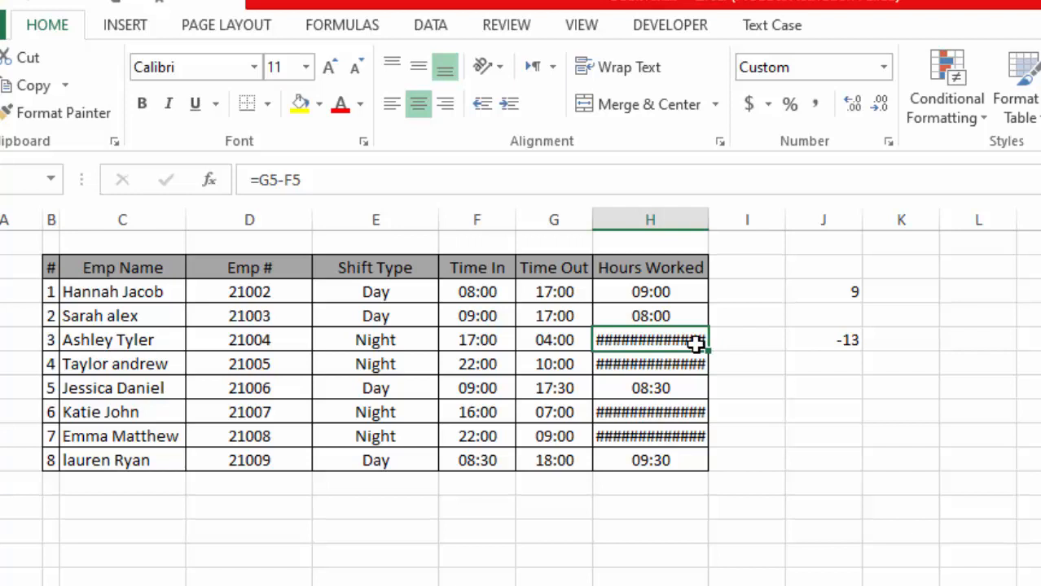
mouse_move(687, 341)
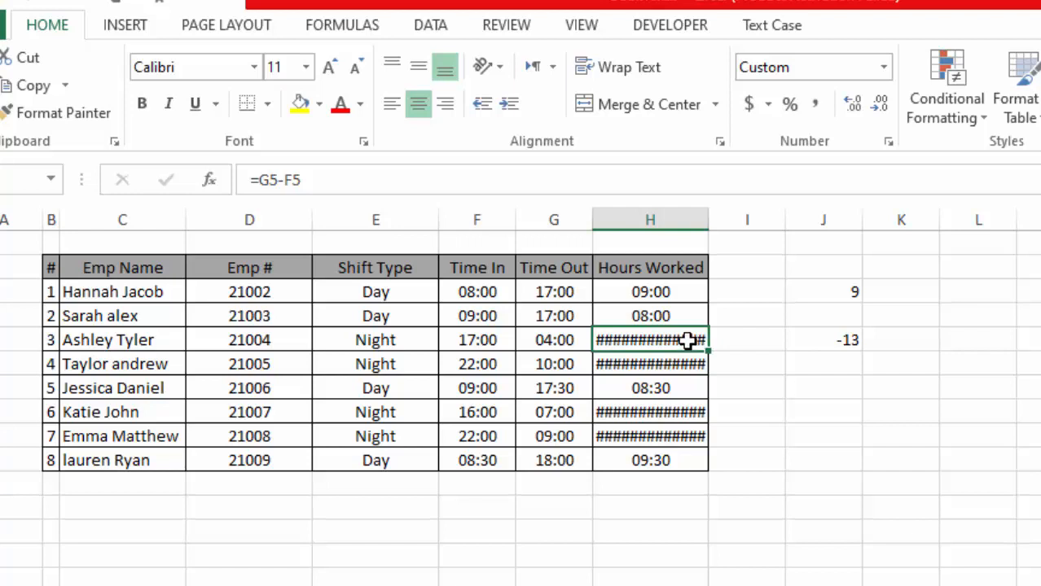
mouse_move(758, 326)
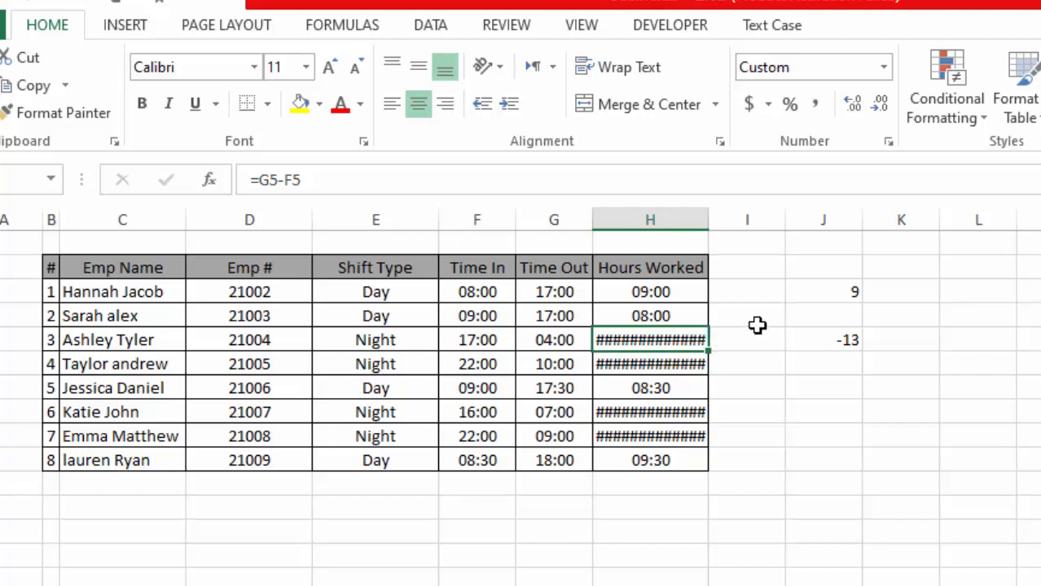
mouse_move(717, 337)
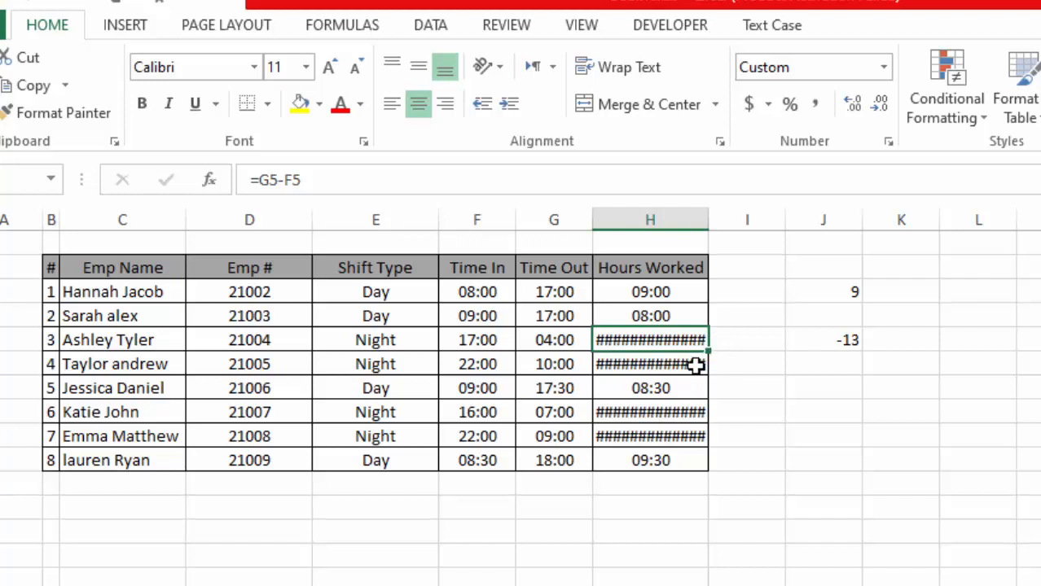
mouse_move(714, 366)
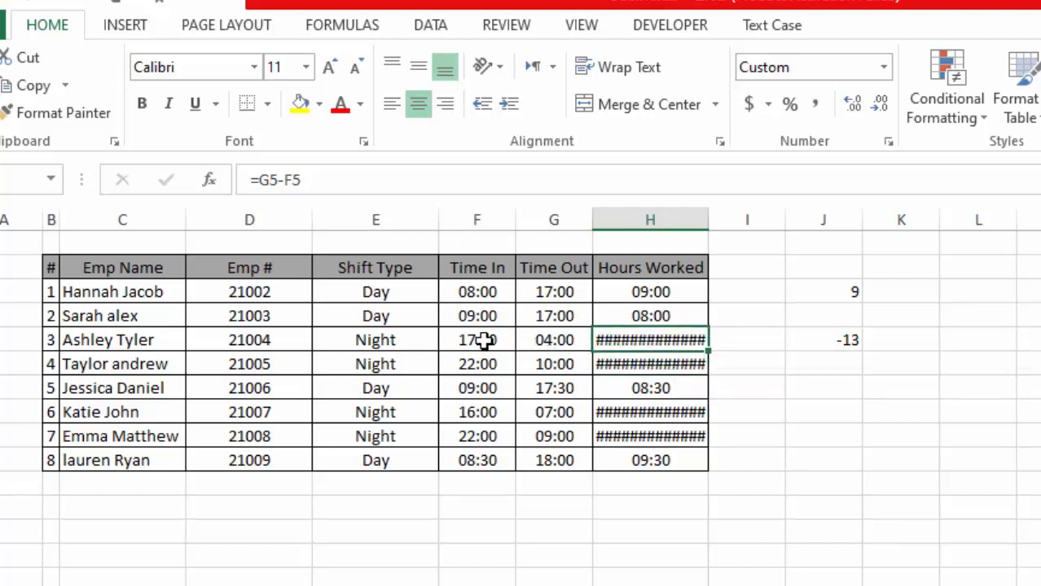
text(11)
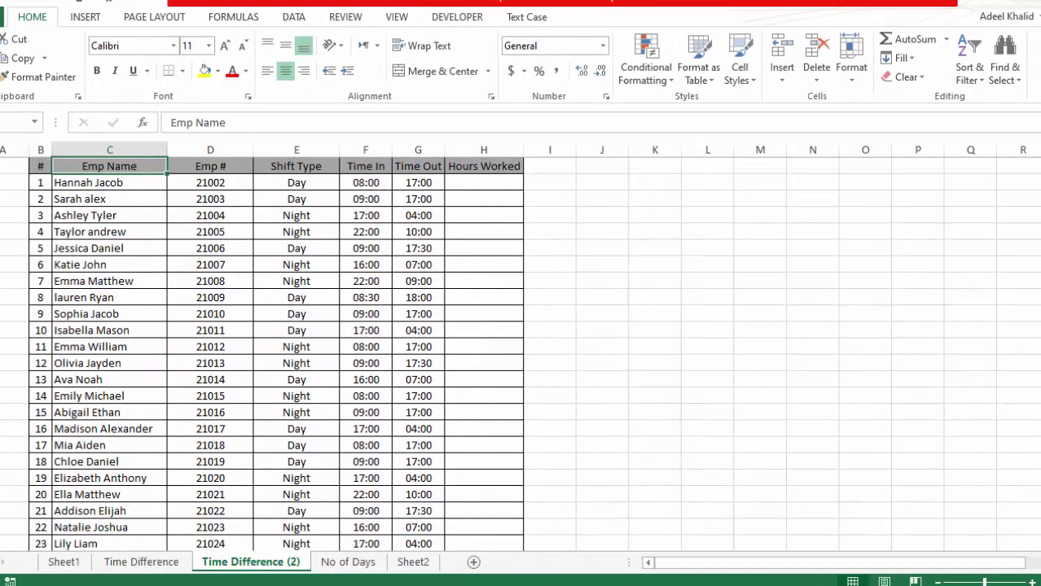
- Enter =G3-F3 in H3 of the Time Difference (2) sheet and fill it down Hours Worked
click(484, 199)
text(=G3-F3)
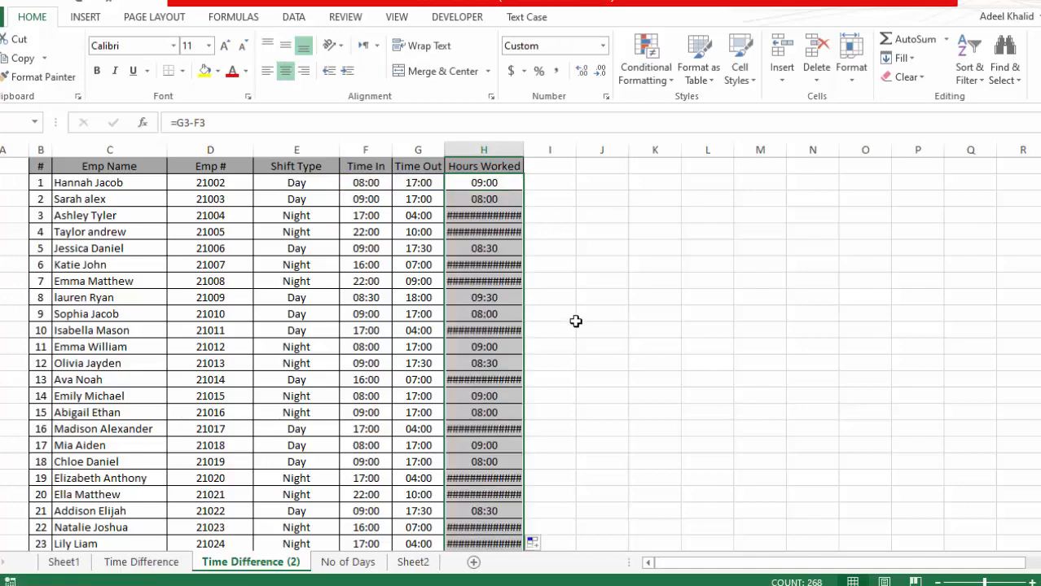
scroll(down, 3)
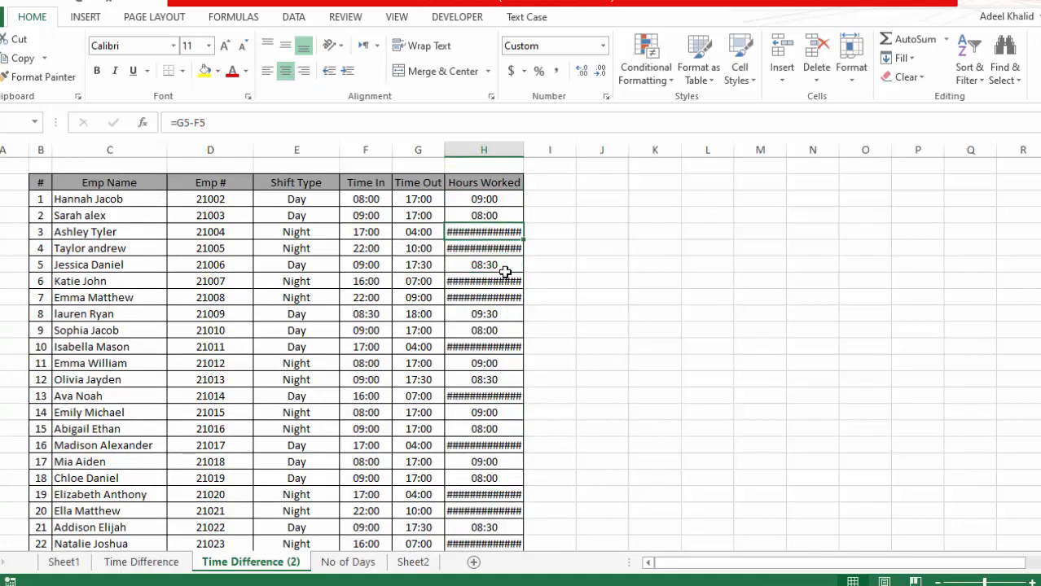
mouse_move(513, 293)
text(=)
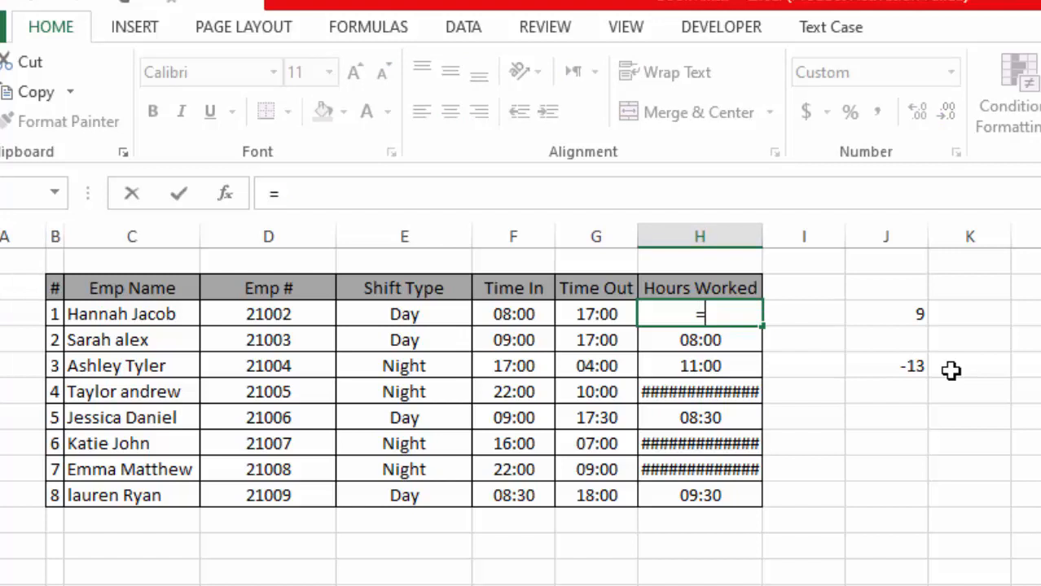
- Replace H3 with =MOD((G3-F3),1) and copy it down through H10 so night shifts show real hours
text(MOD)
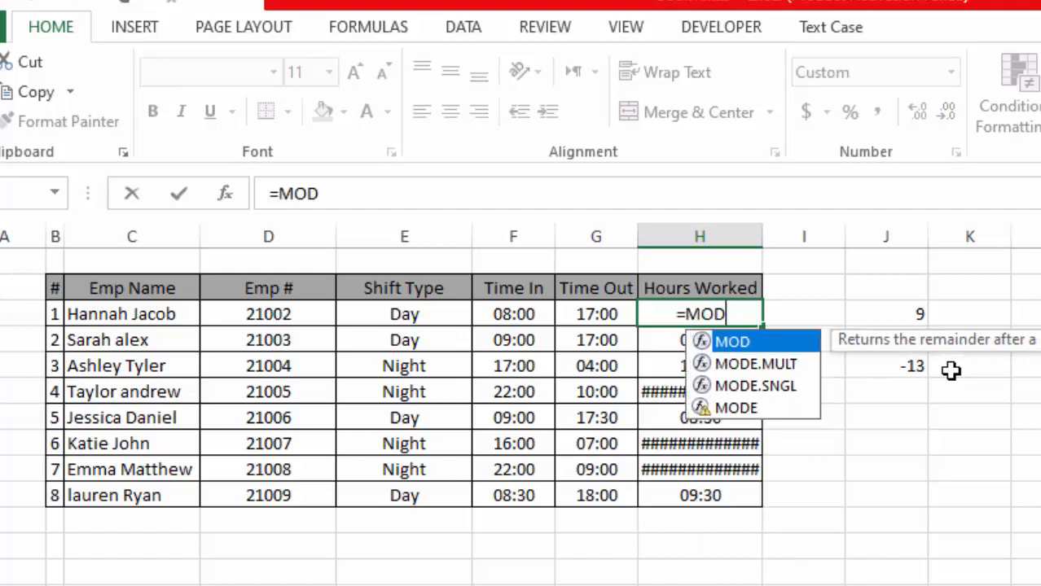
text((()
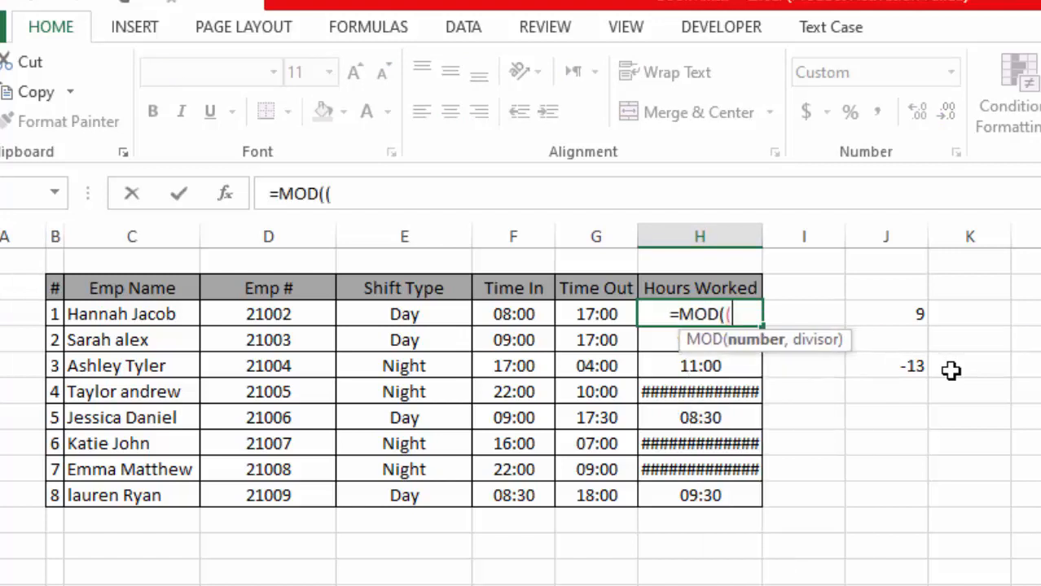
mouse_move(590, 317)
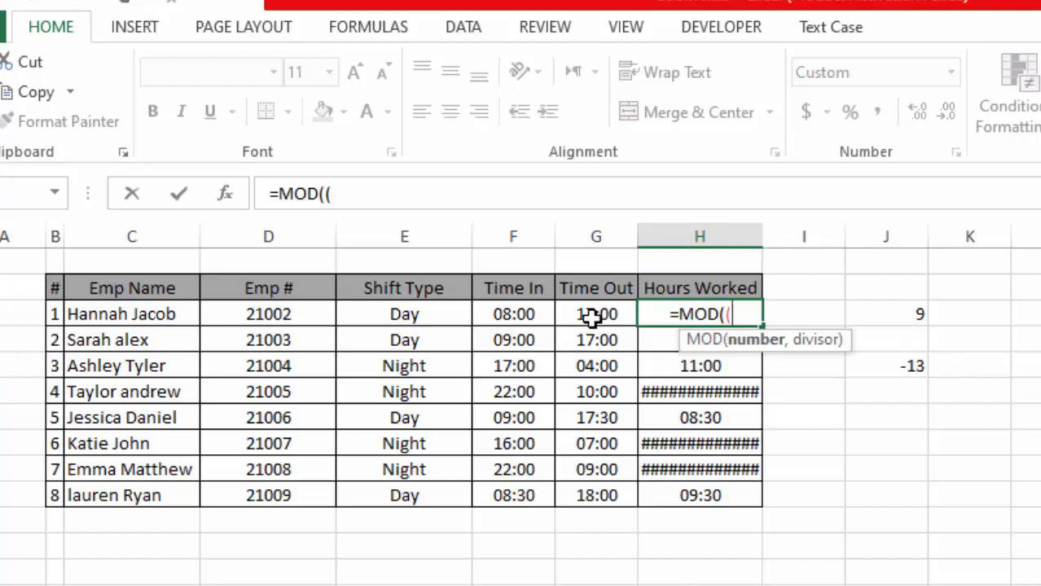
click(596, 313)
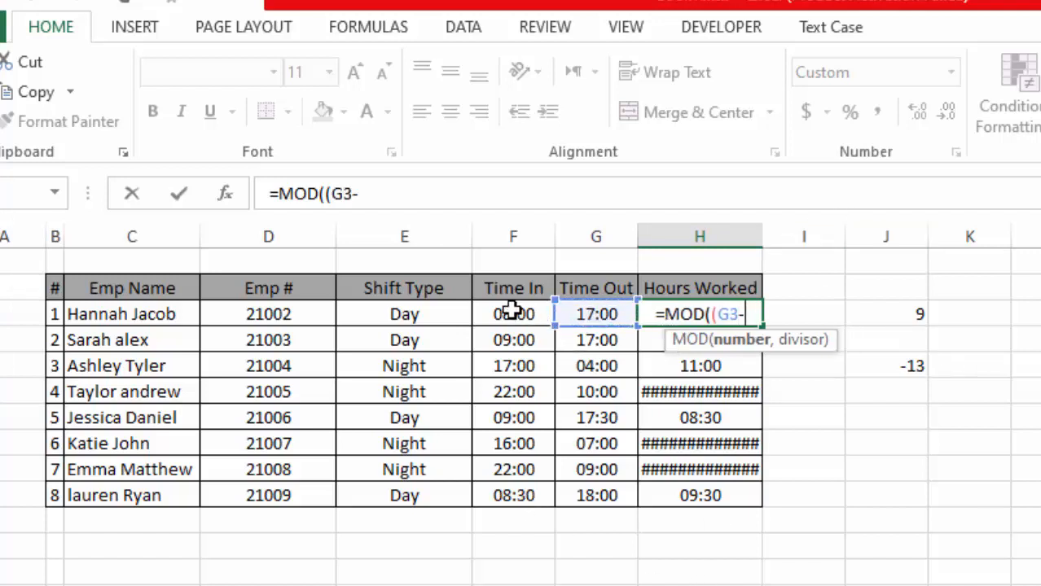
click(512, 313)
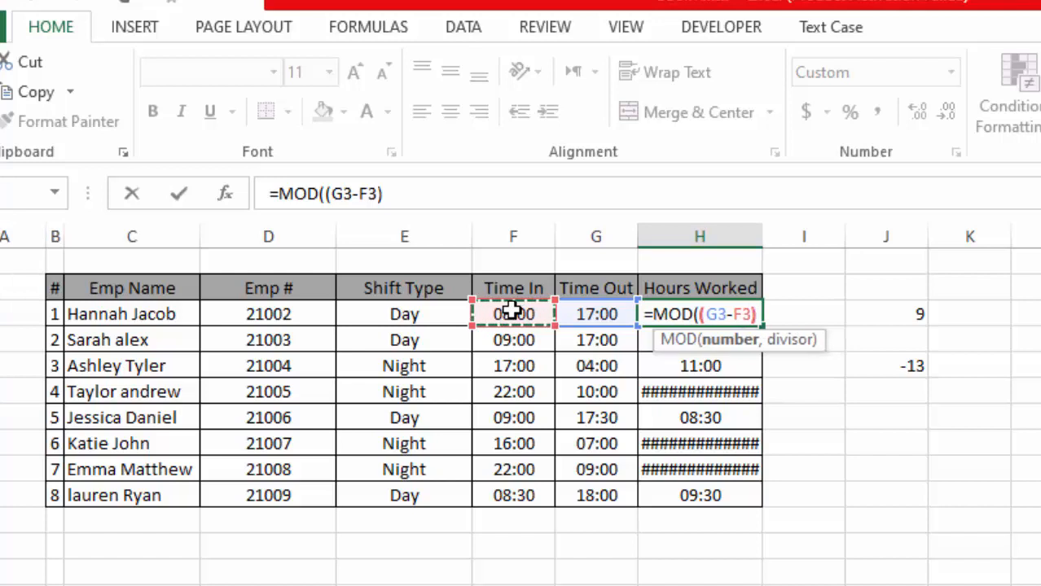
text(,1))
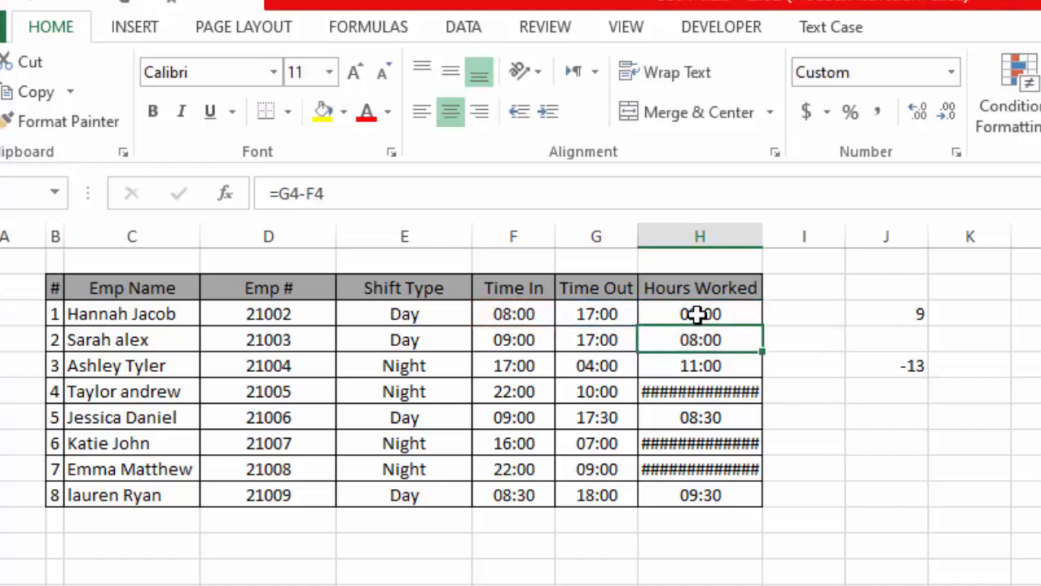
click(596, 312)
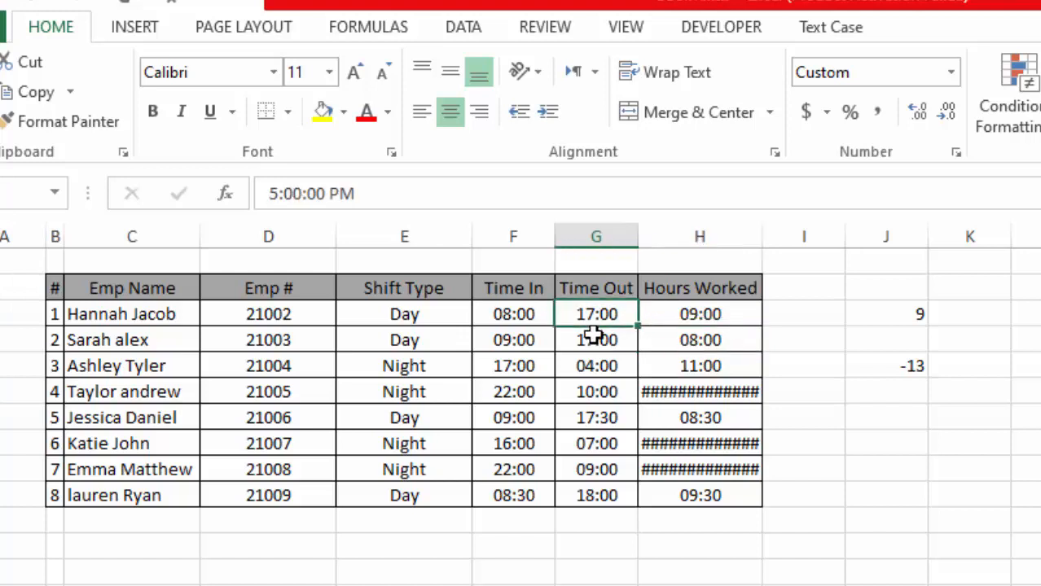
click(596, 365)
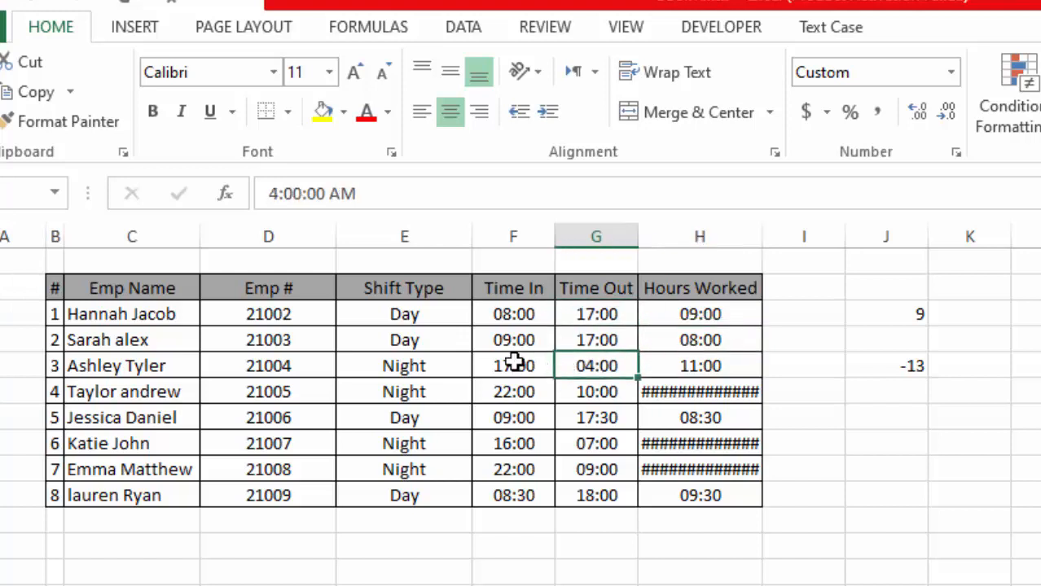
click(699, 313)
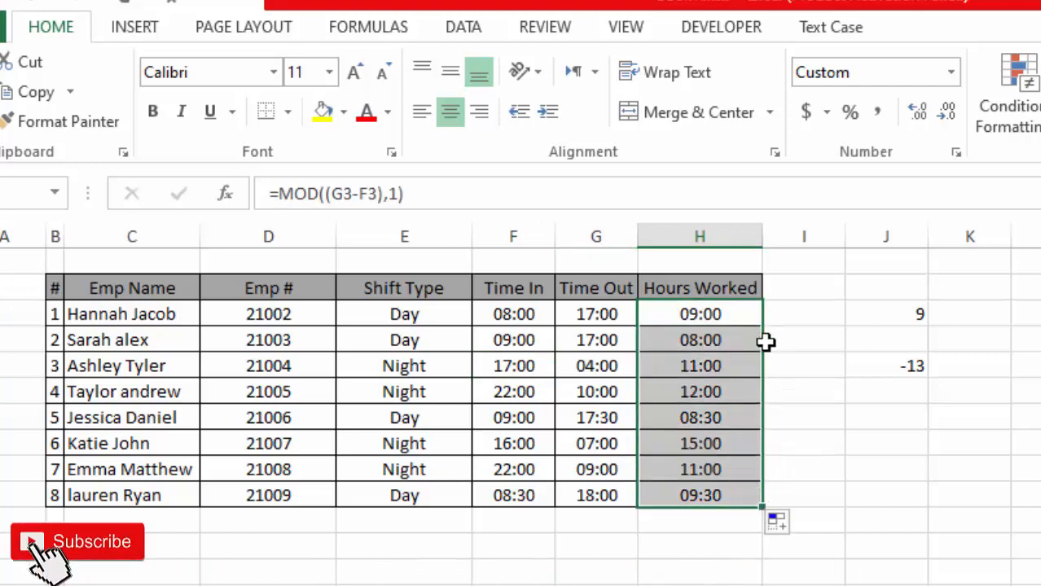
click(698, 312)
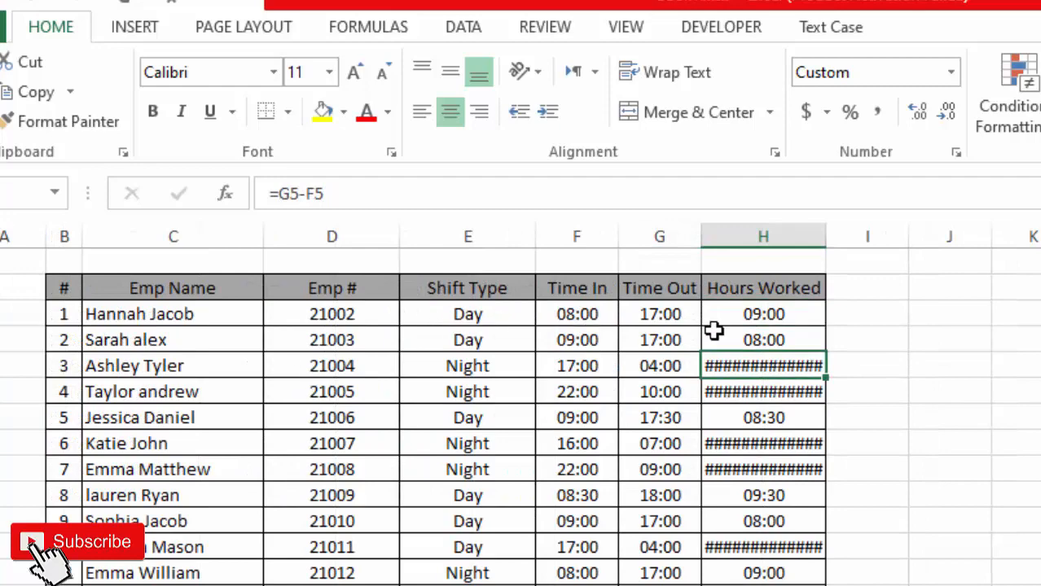
- Change H3 on Time Difference (2) to =MOD((G3-F3),1) and fill it down the whole column
scroll(down, 3)
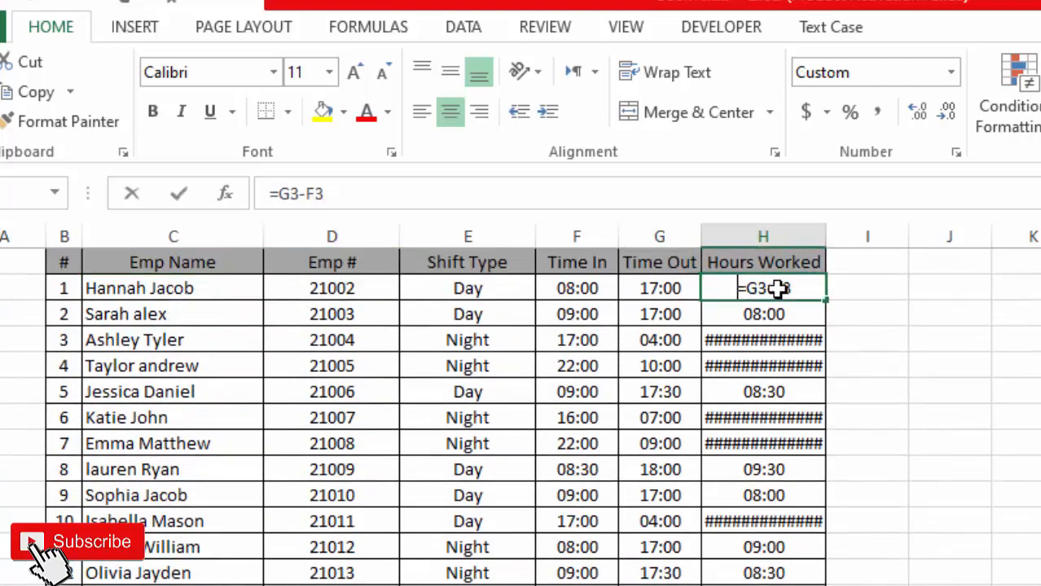
text(MOD()
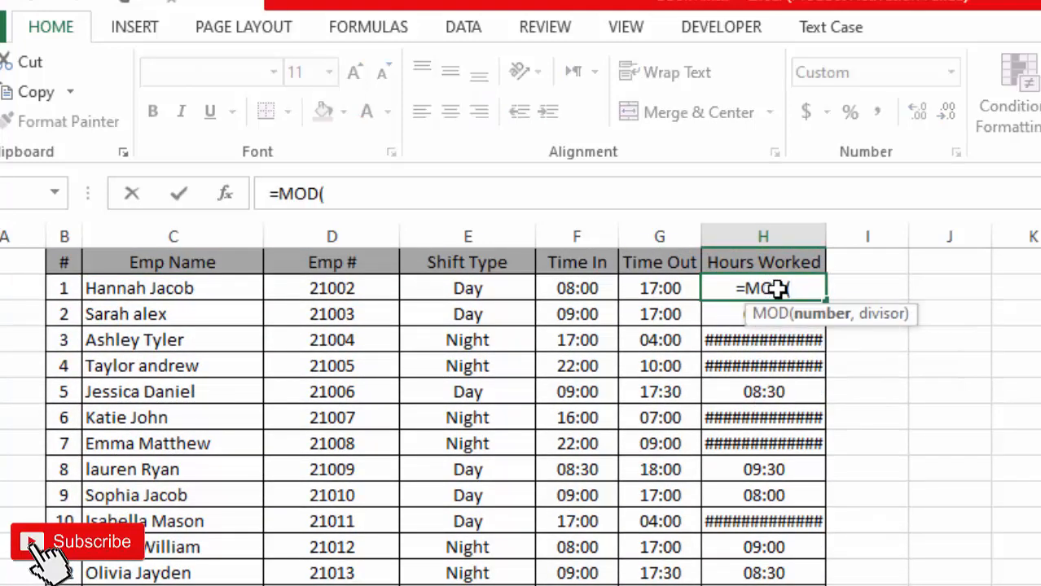
text(()
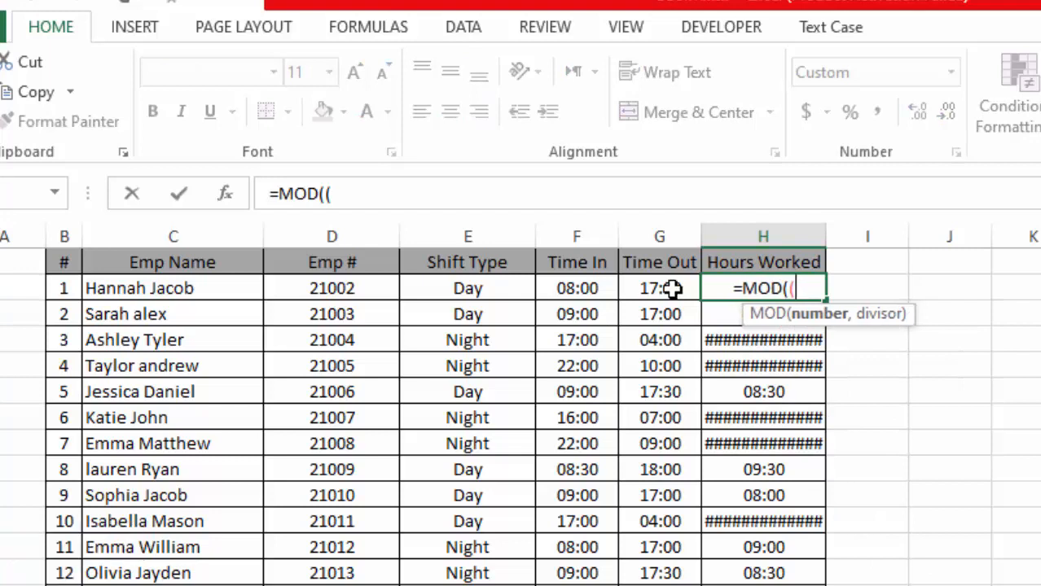
click(658, 287)
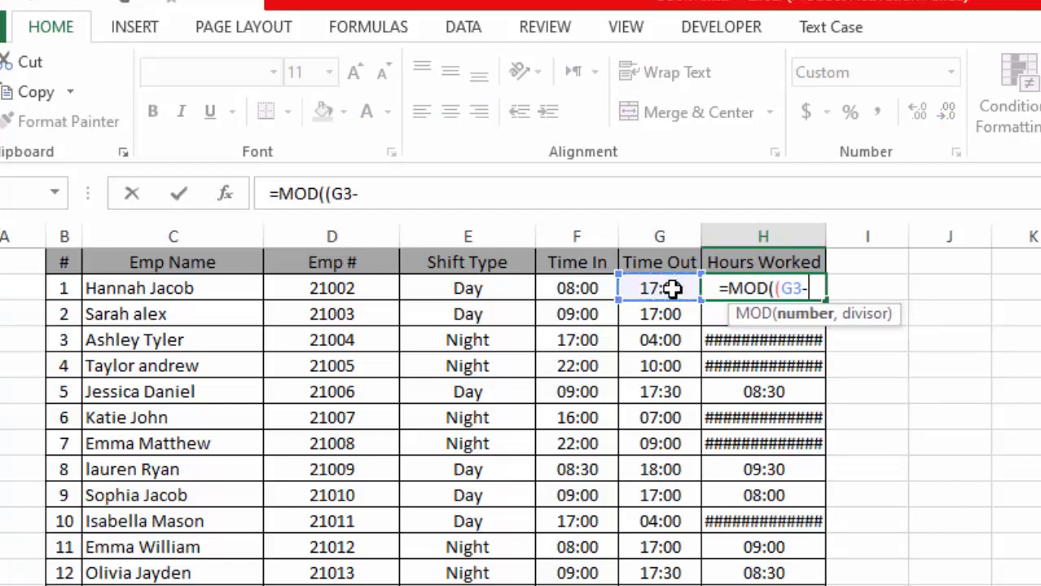
click(577, 287)
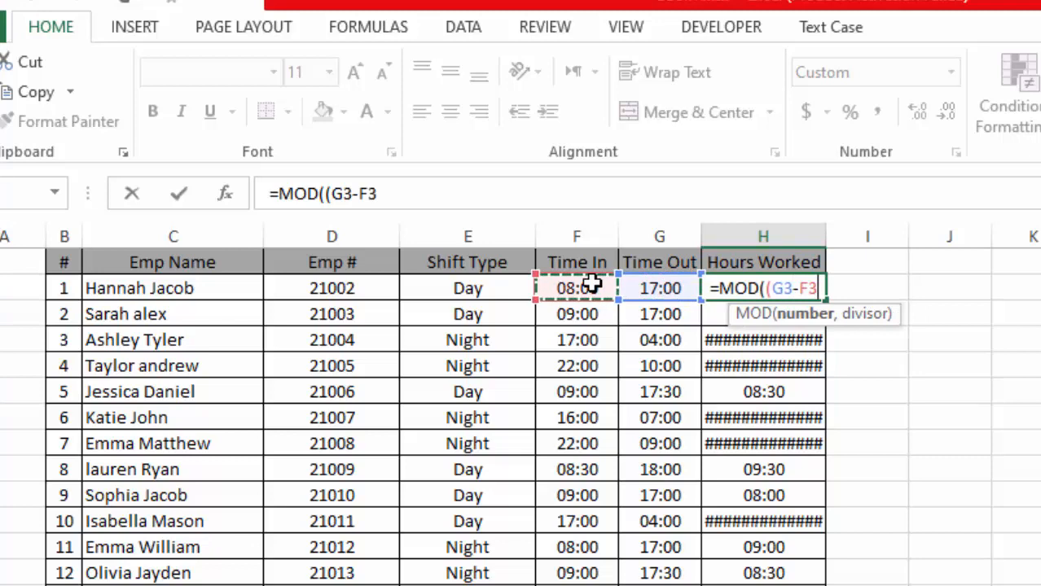
text(),1))
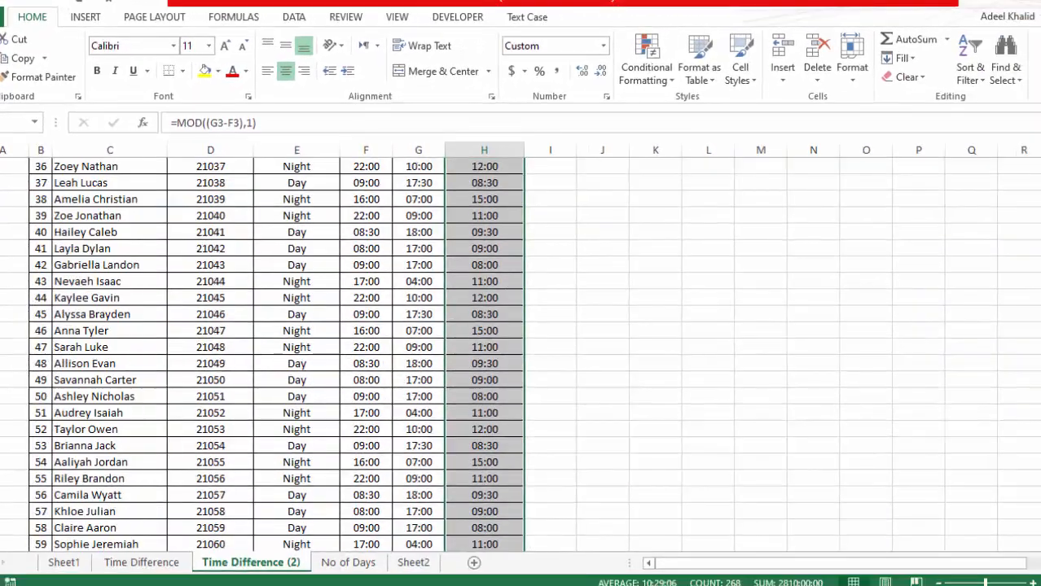
scroll(down, 3)
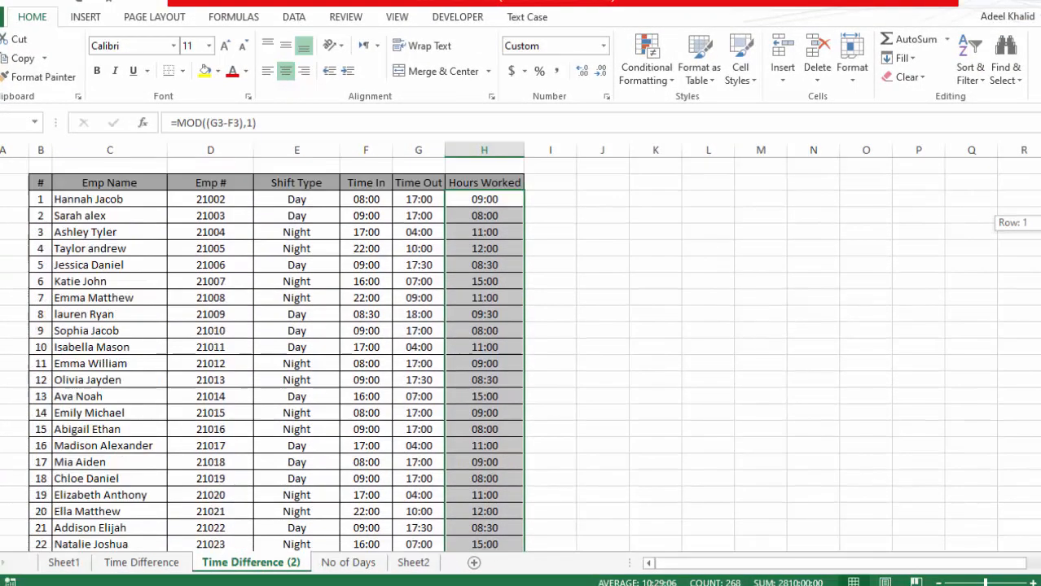
click(484, 248)
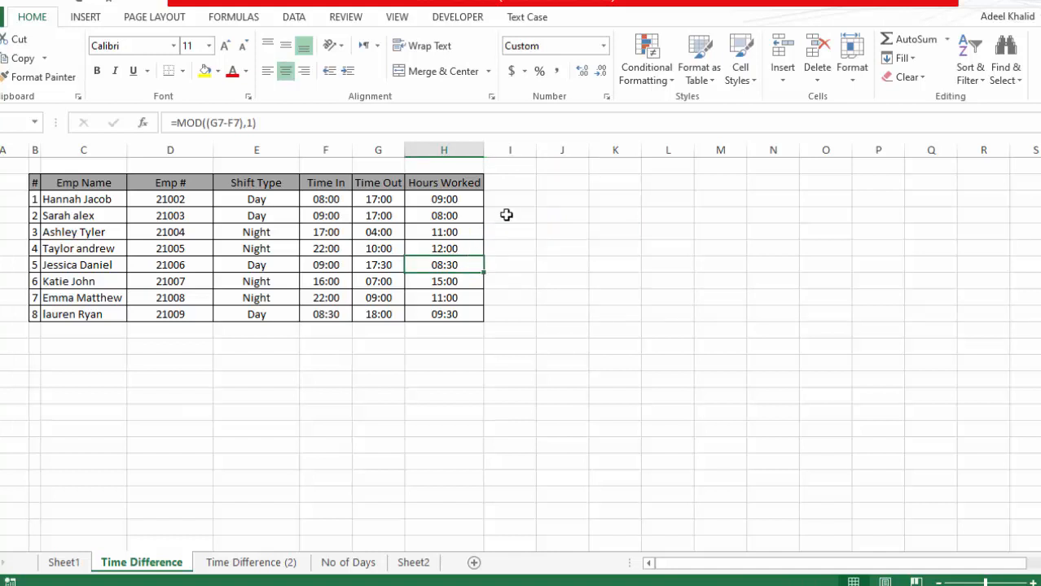
mouse_move(526, 198)
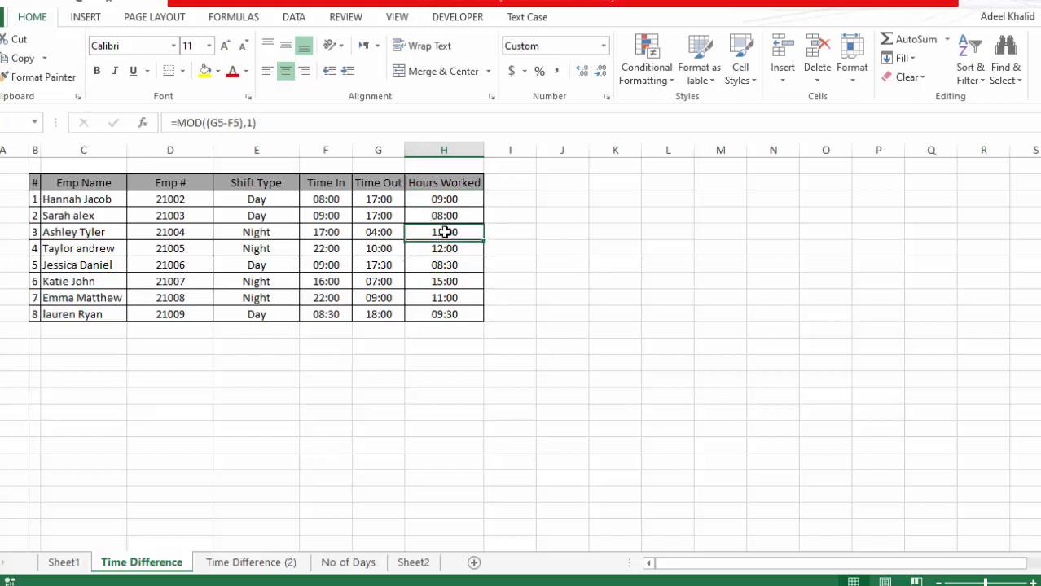
- Check the night-shift Hours Worked formulas on the Time Difference sheet, confirming 11:00 and 12:00
click(443, 248)
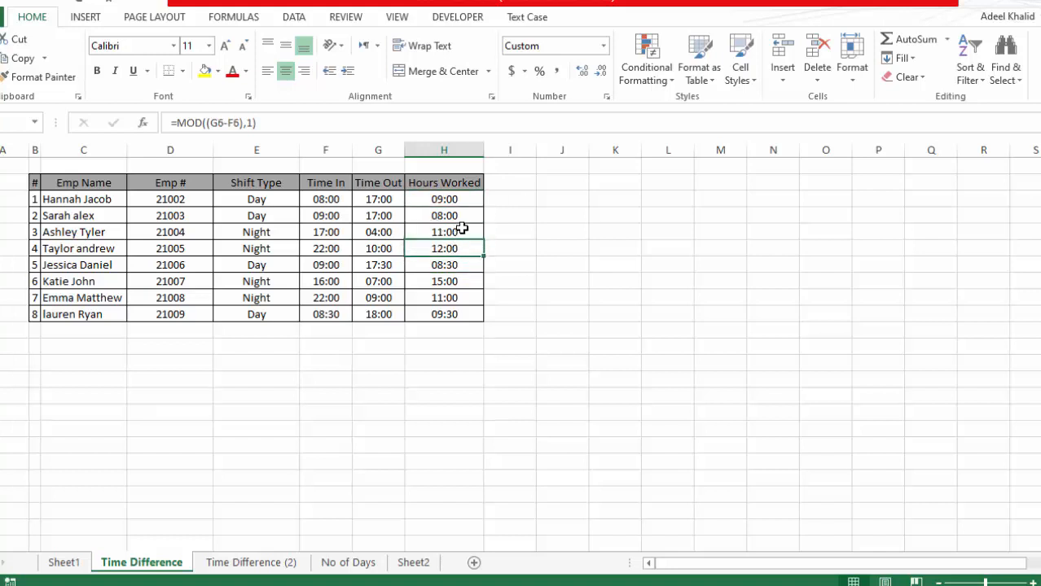
click(443, 248)
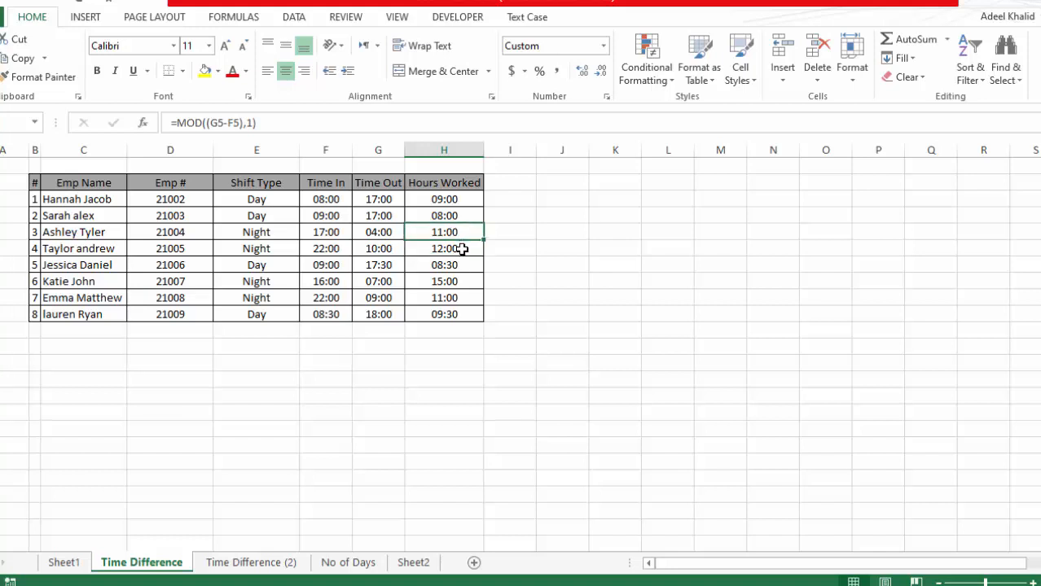